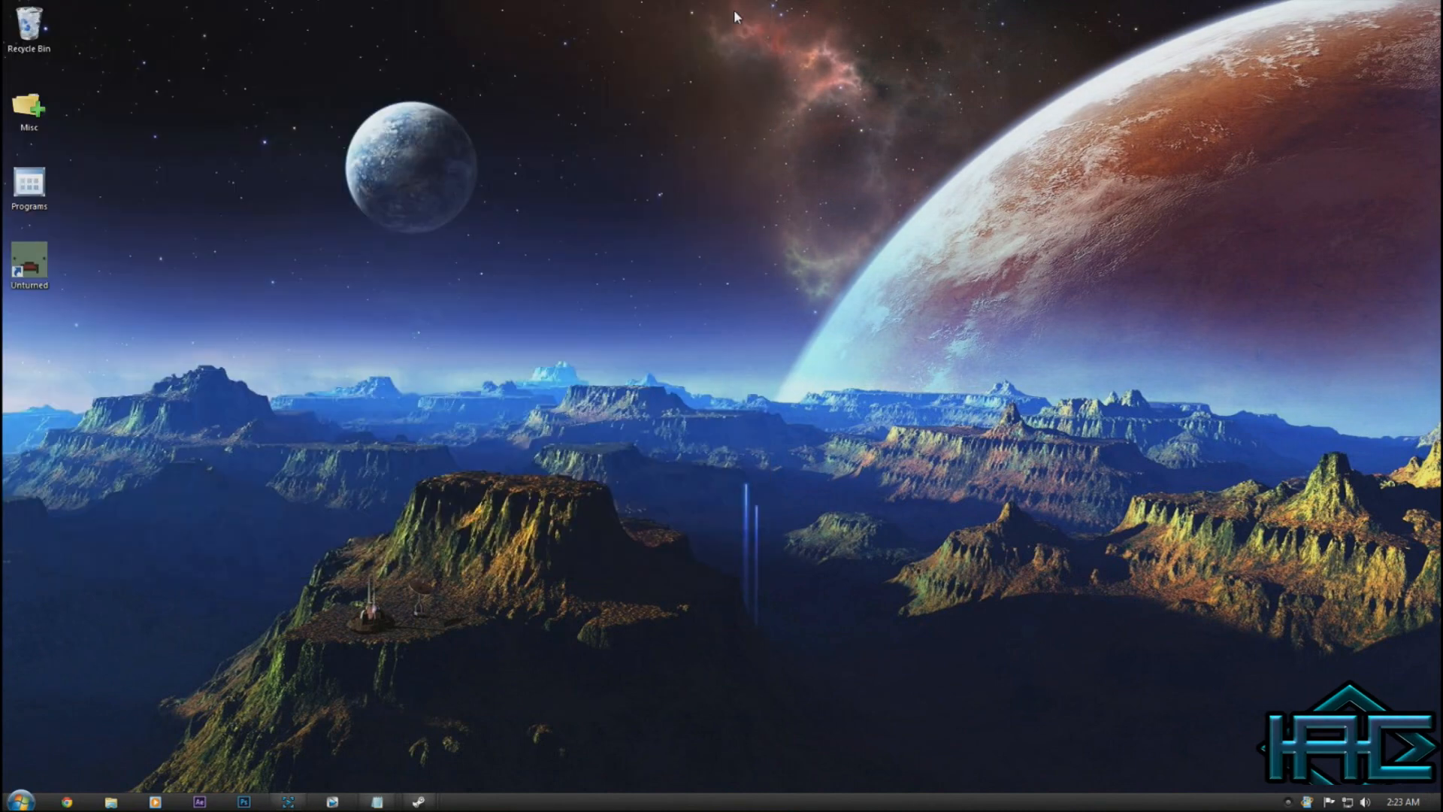
{"action": "mouse_move", "coordinate": [464, 378]}
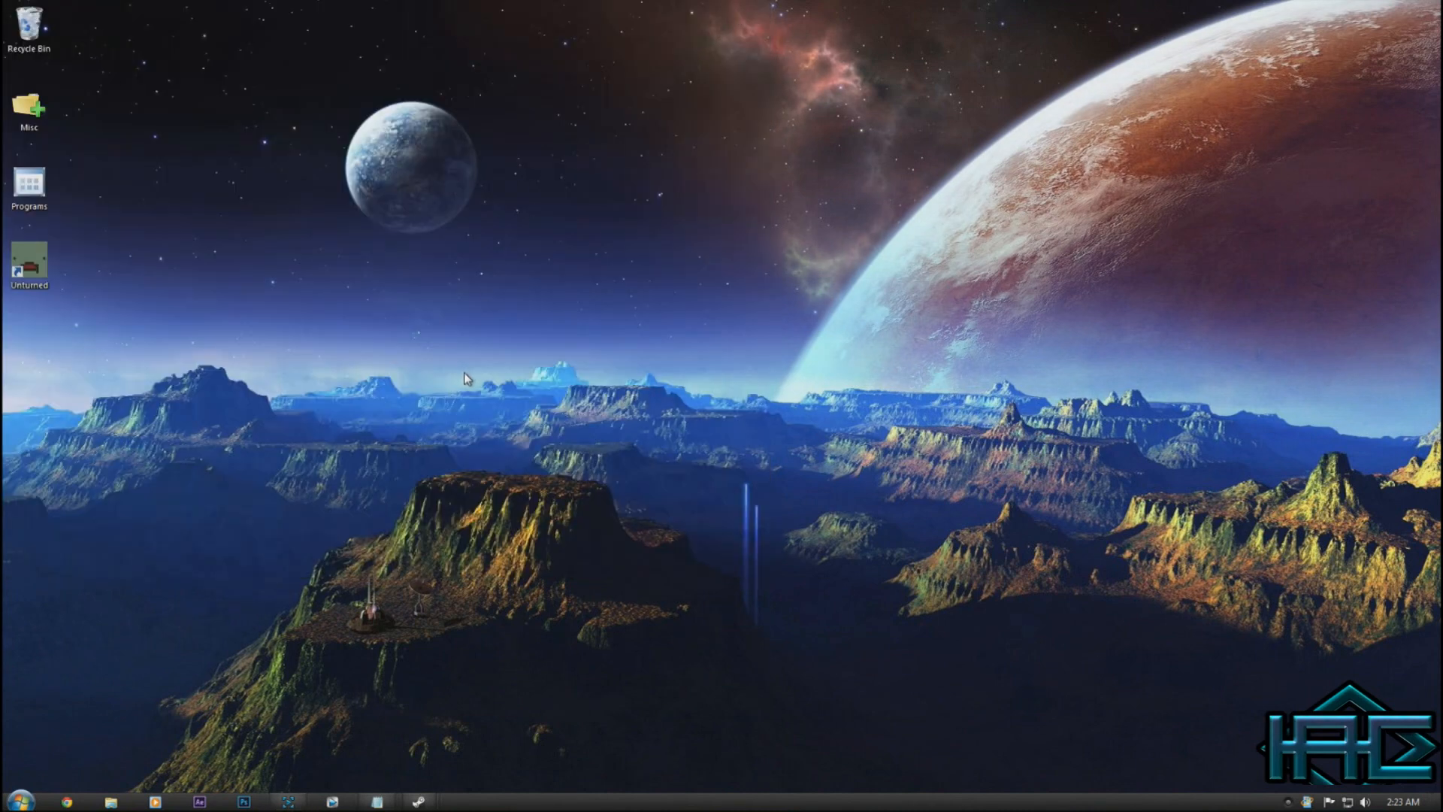
{"action": "mouse_move", "coordinate": [417, 701]}
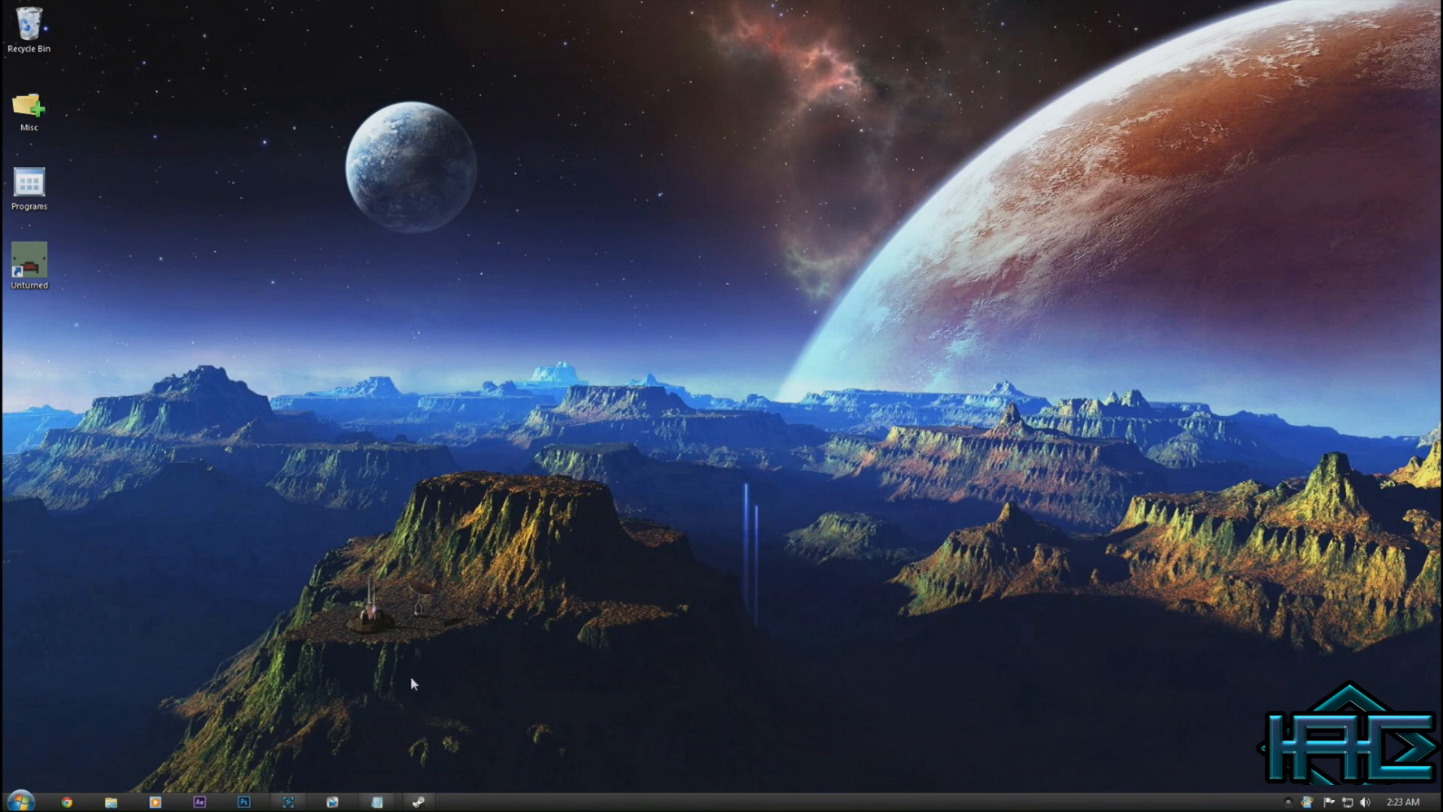
Show thumbnails of Steam's two open windows, Steam and Steam Update News
{"action": "left_click", "coordinate": [419, 805]}
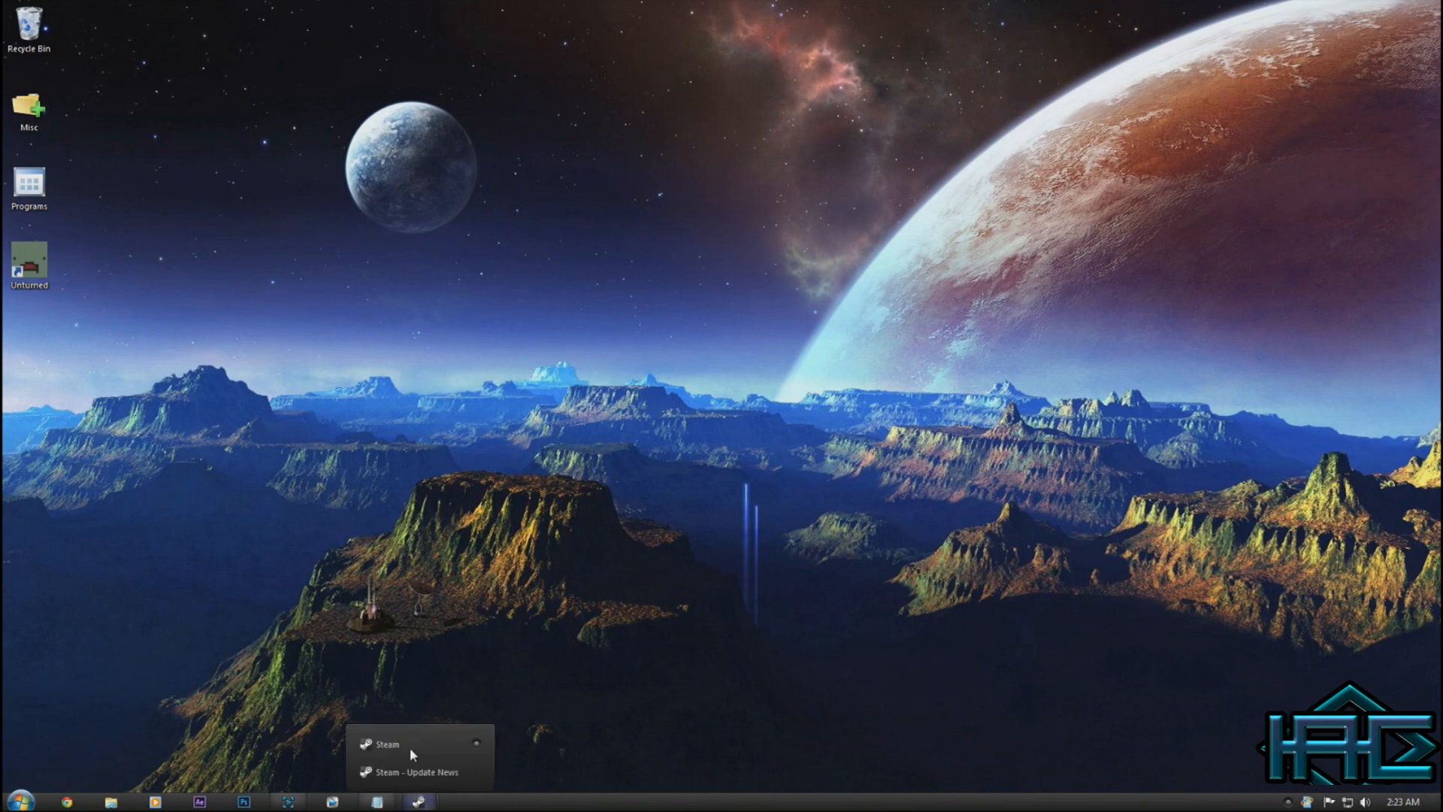
Open Unturned's Properties from the Steam library on its Local Files page
{"action": "left_click", "coordinate": [389, 745]}
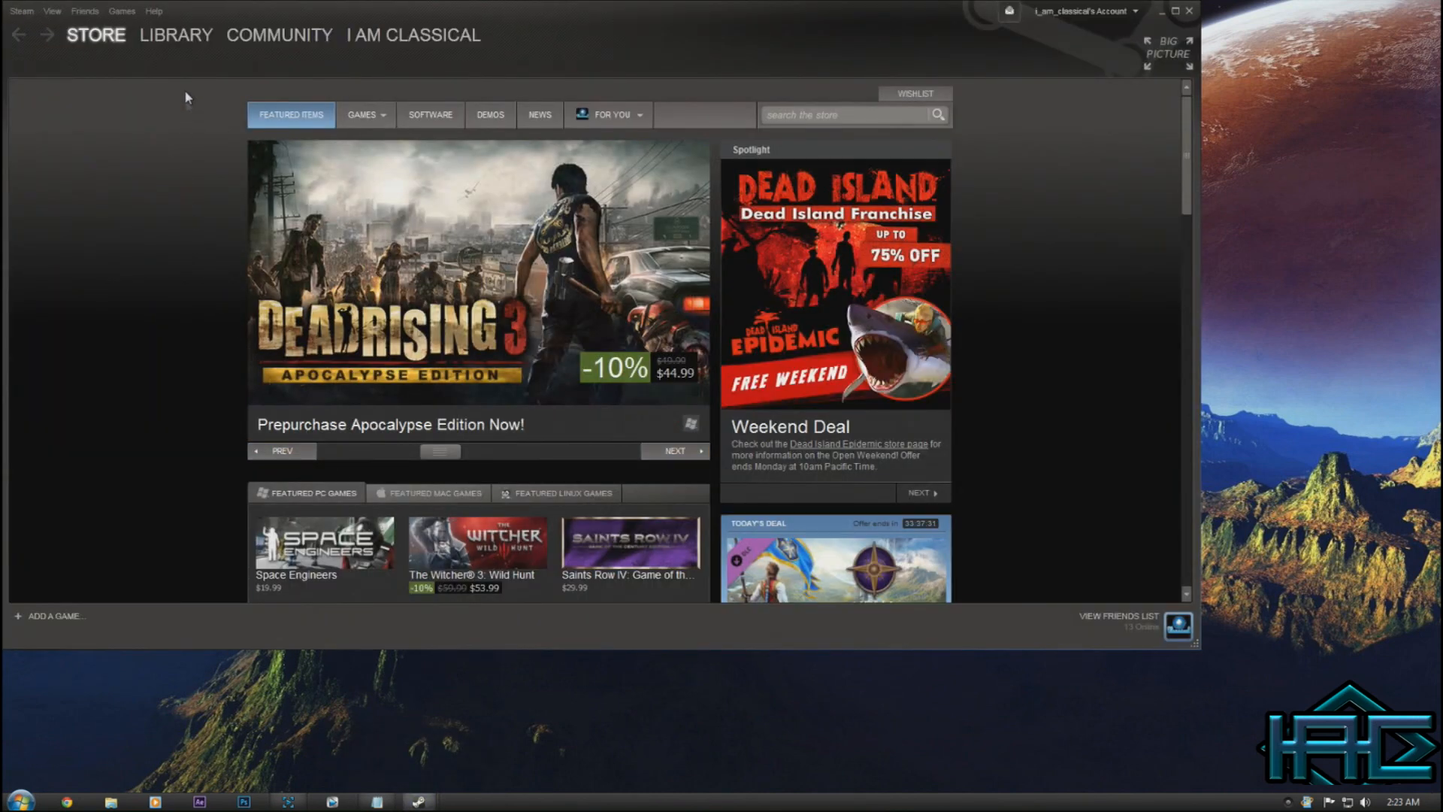
{"action": "left_click", "coordinate": [175, 35]}
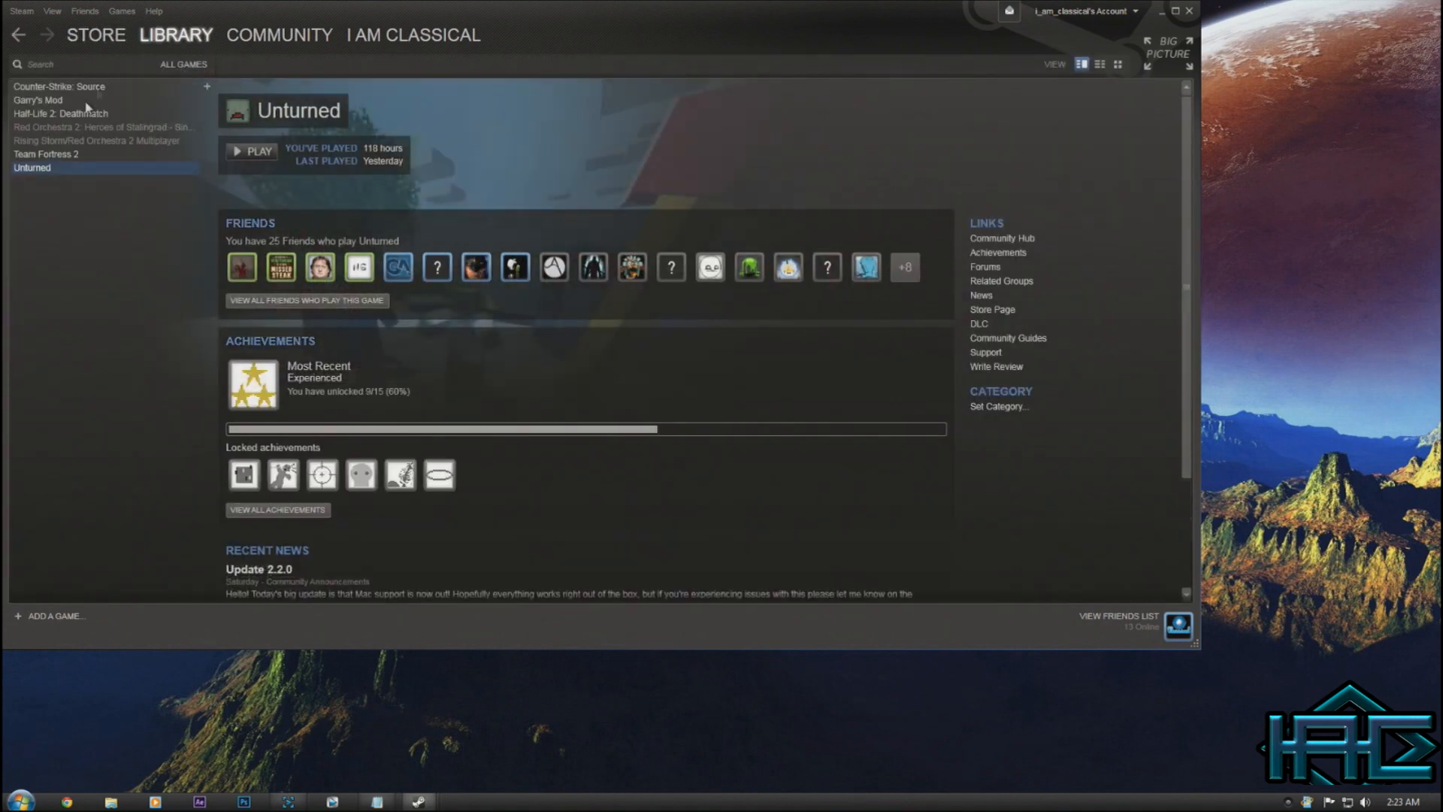
{"action": "right_click", "coordinate": [30, 168]}
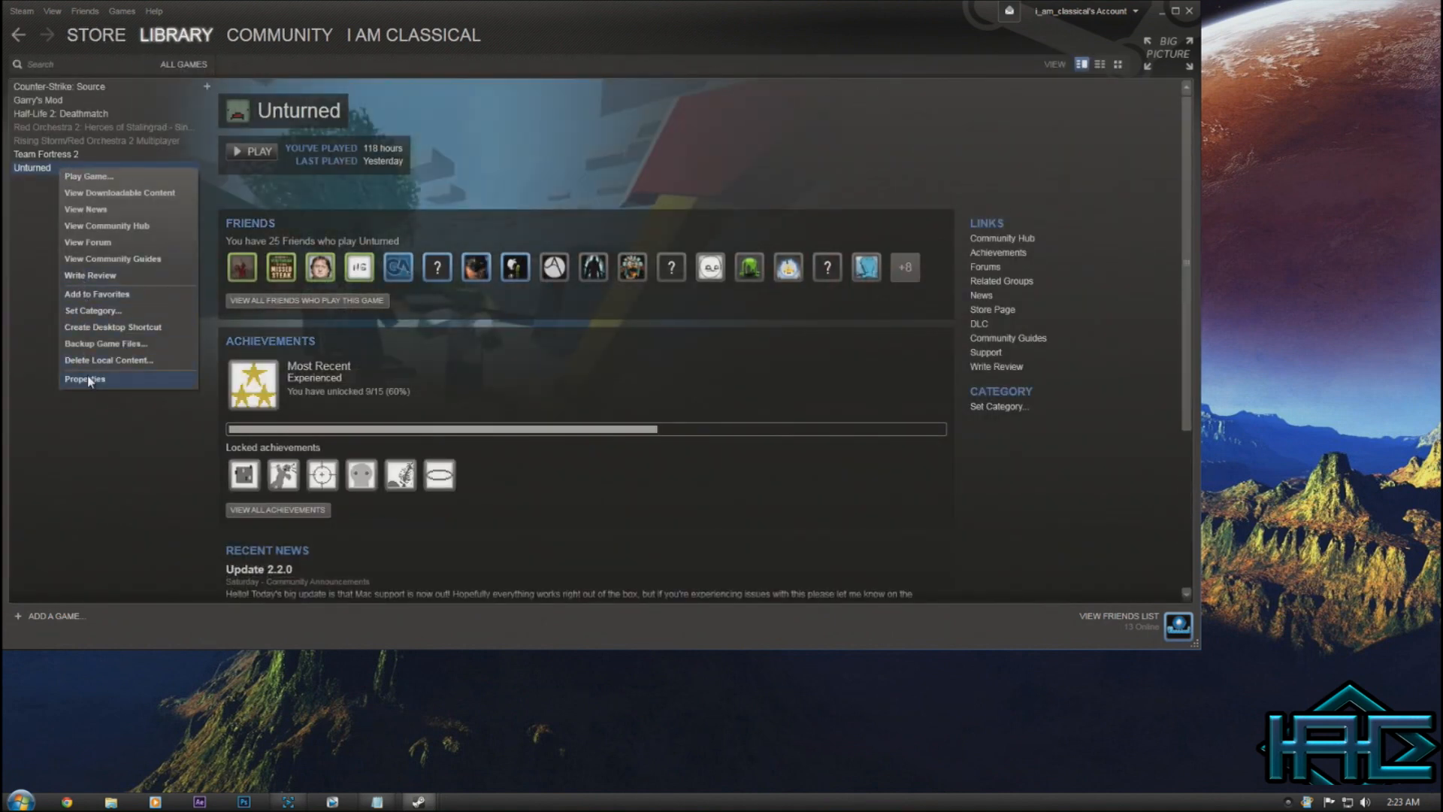
{"action": "left_click", "coordinate": [84, 379]}
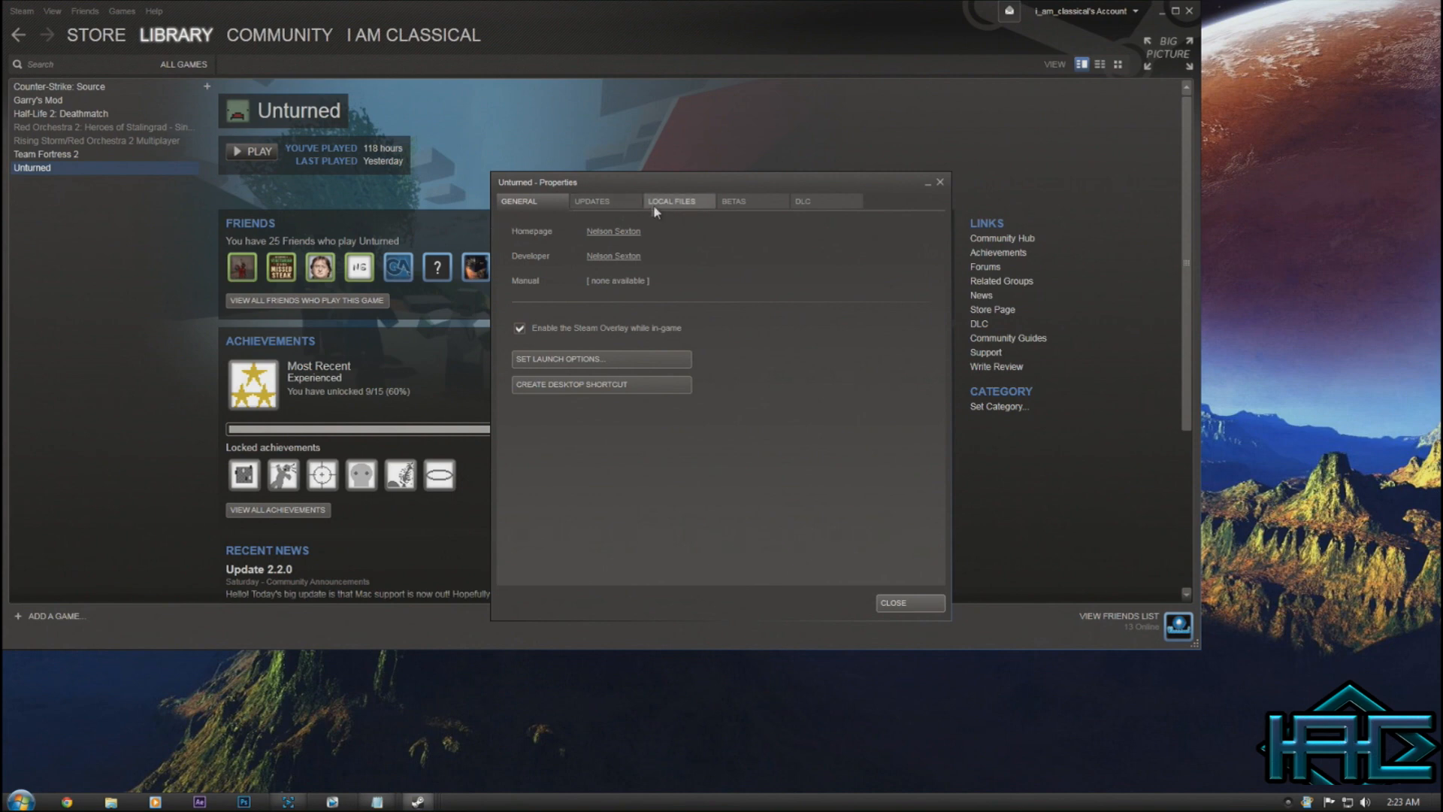
{"action": "left_click", "coordinate": [677, 201]}
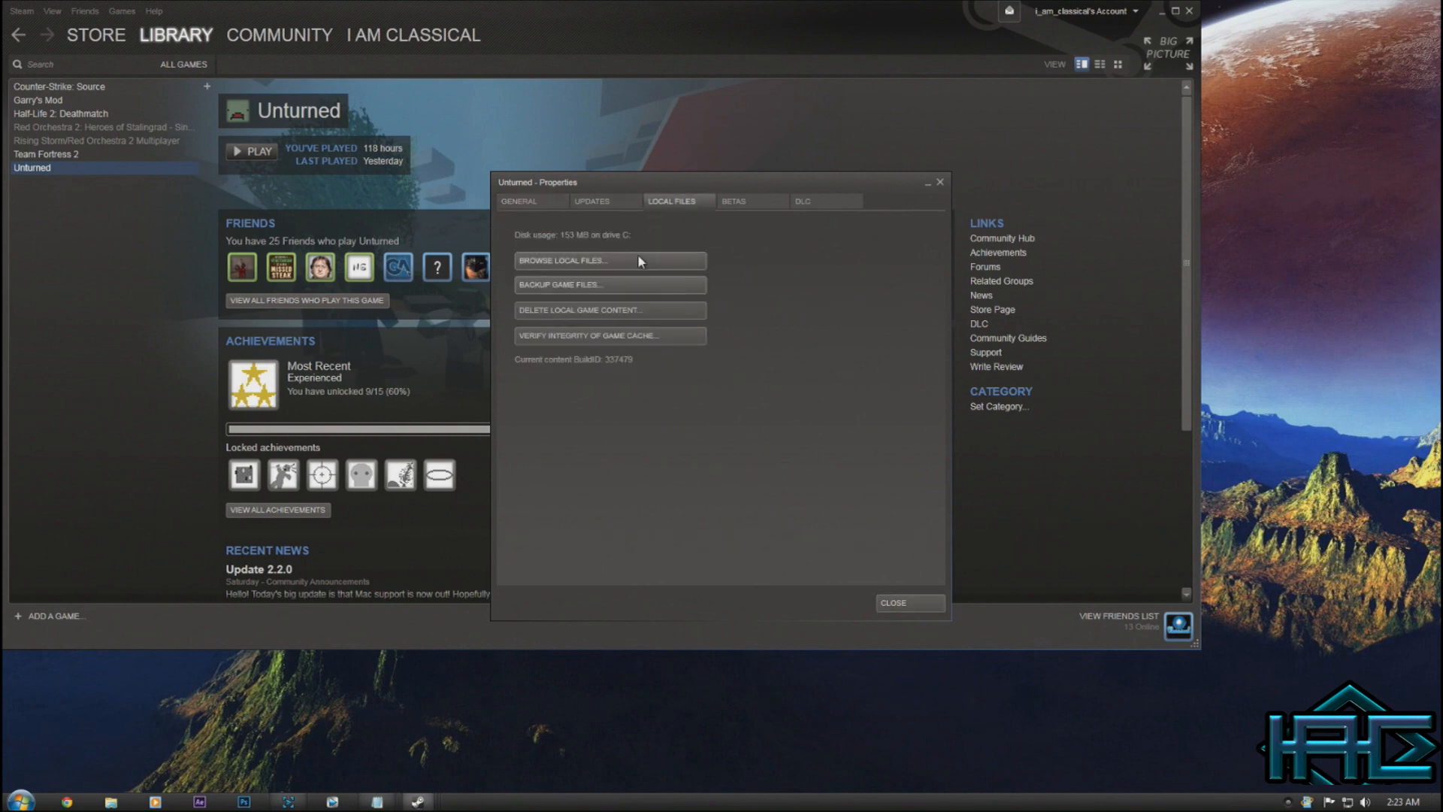
Send Unturned.exe from its install folder to the desktop as a shortcut
{"action": "left_click", "coordinate": [609, 261]}
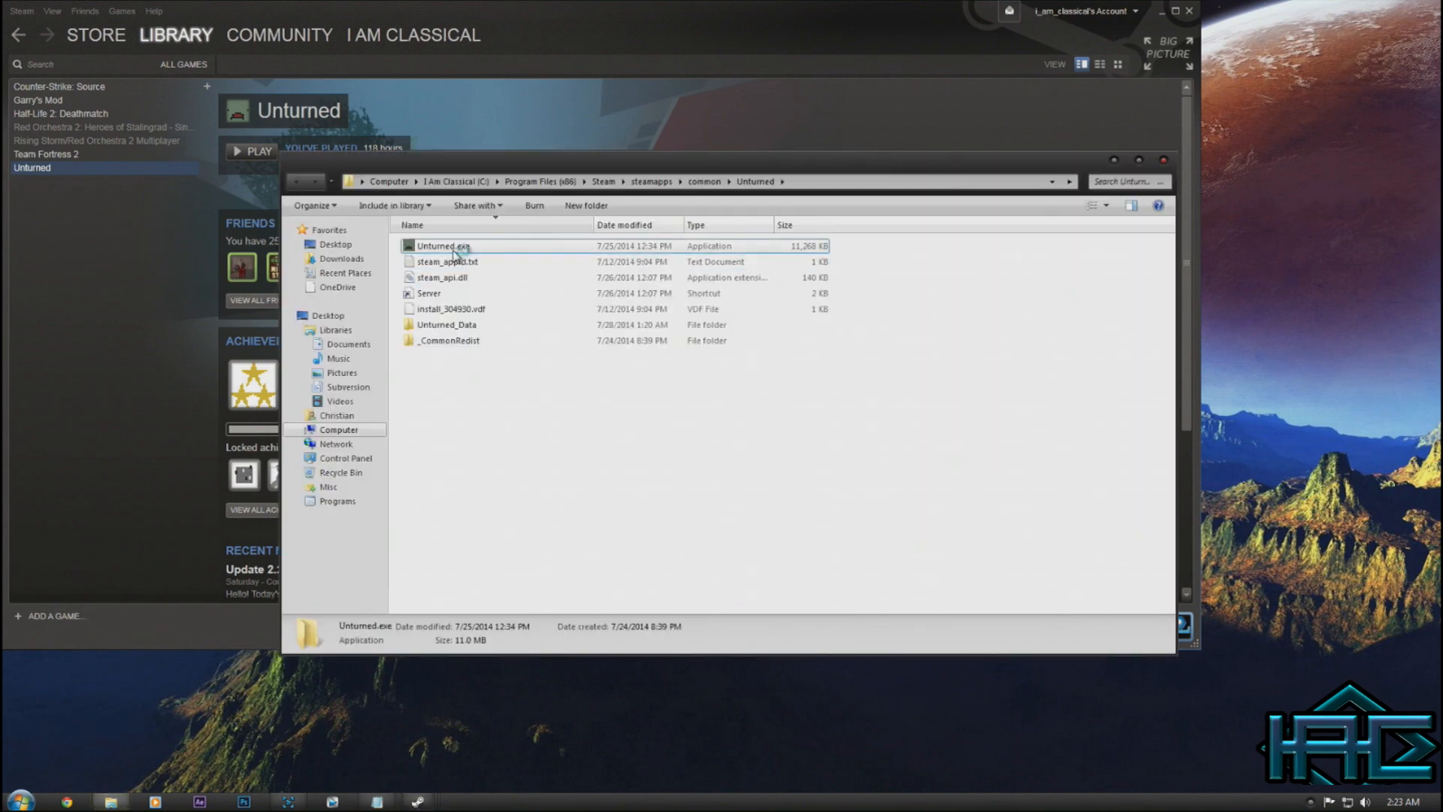
{"action": "right_click", "coordinate": [442, 245]}
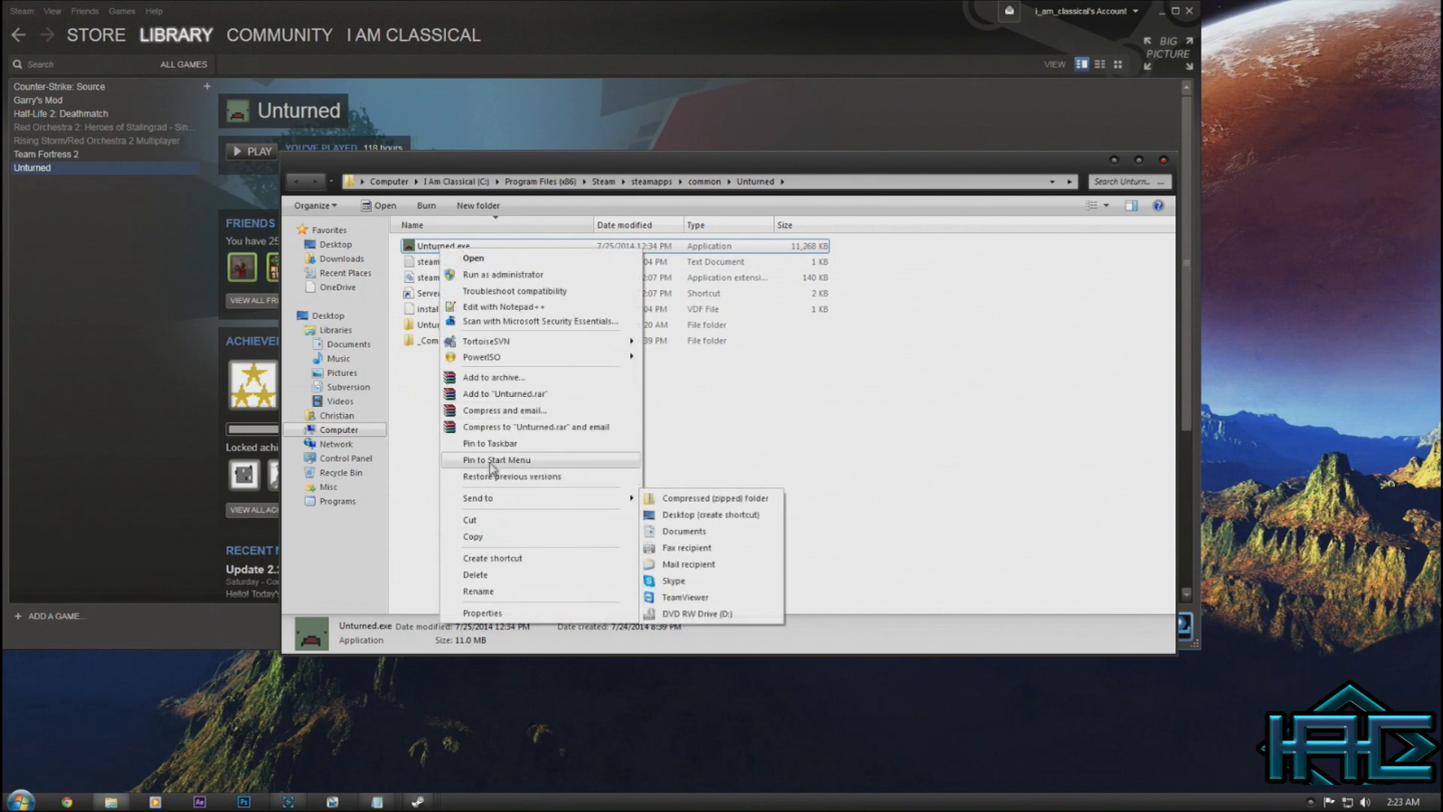
{"action": "left_click", "coordinate": [711, 514]}
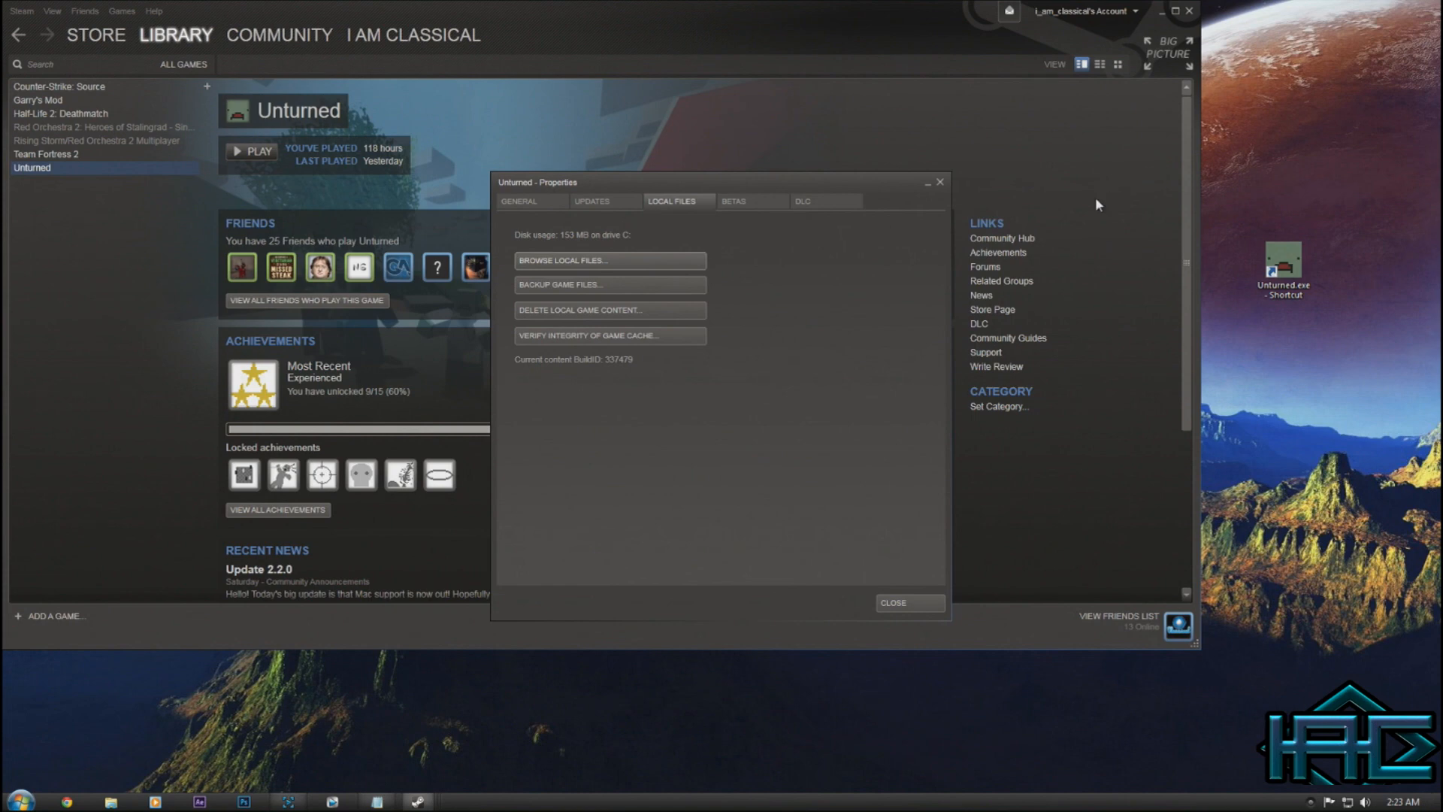
{"action": "left_click", "coordinate": [910, 603]}
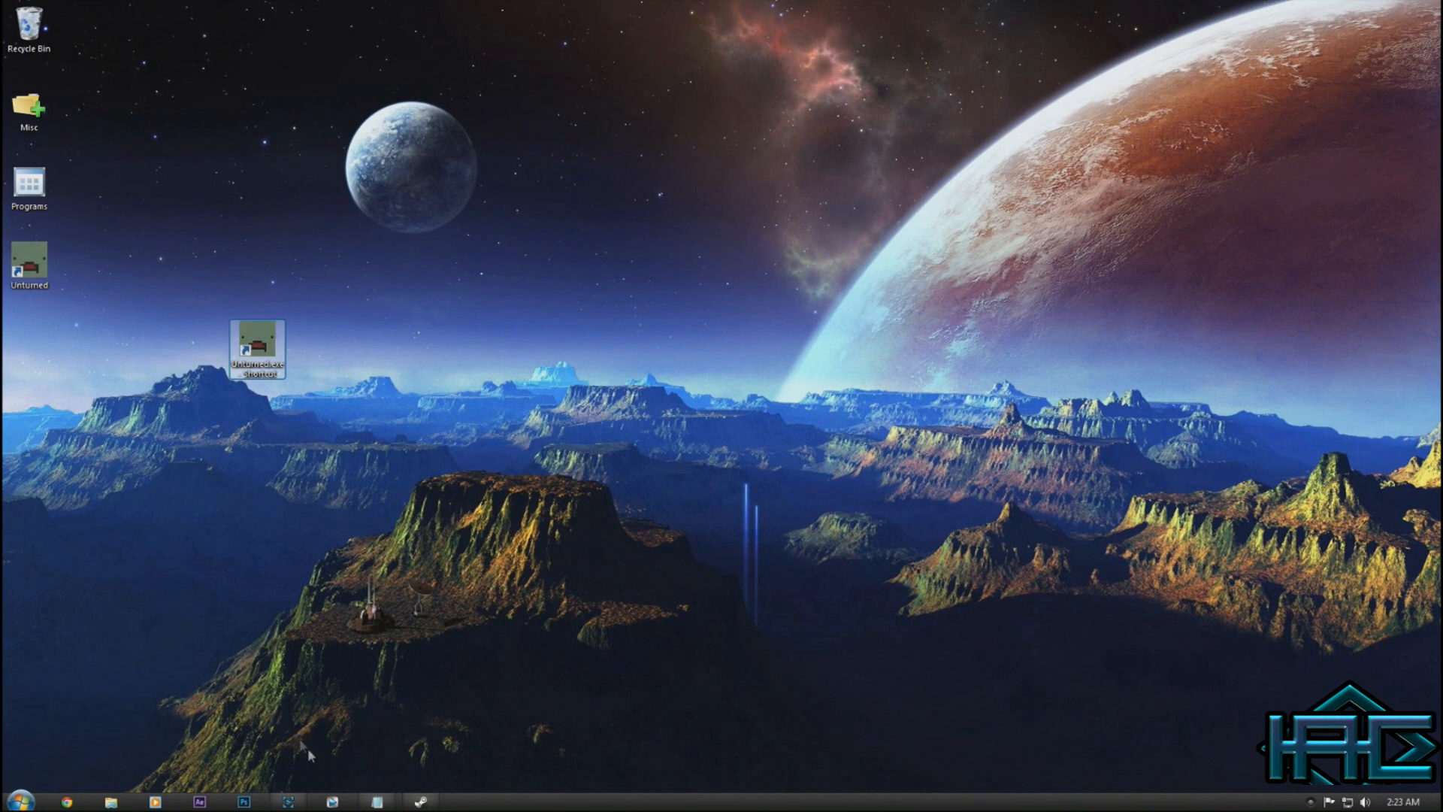
Append -normal -sync -pvp -port:25444 -players:12 to the Unturned shortcut's Target and save
{"action": "right_click", "coordinate": [255, 345]}
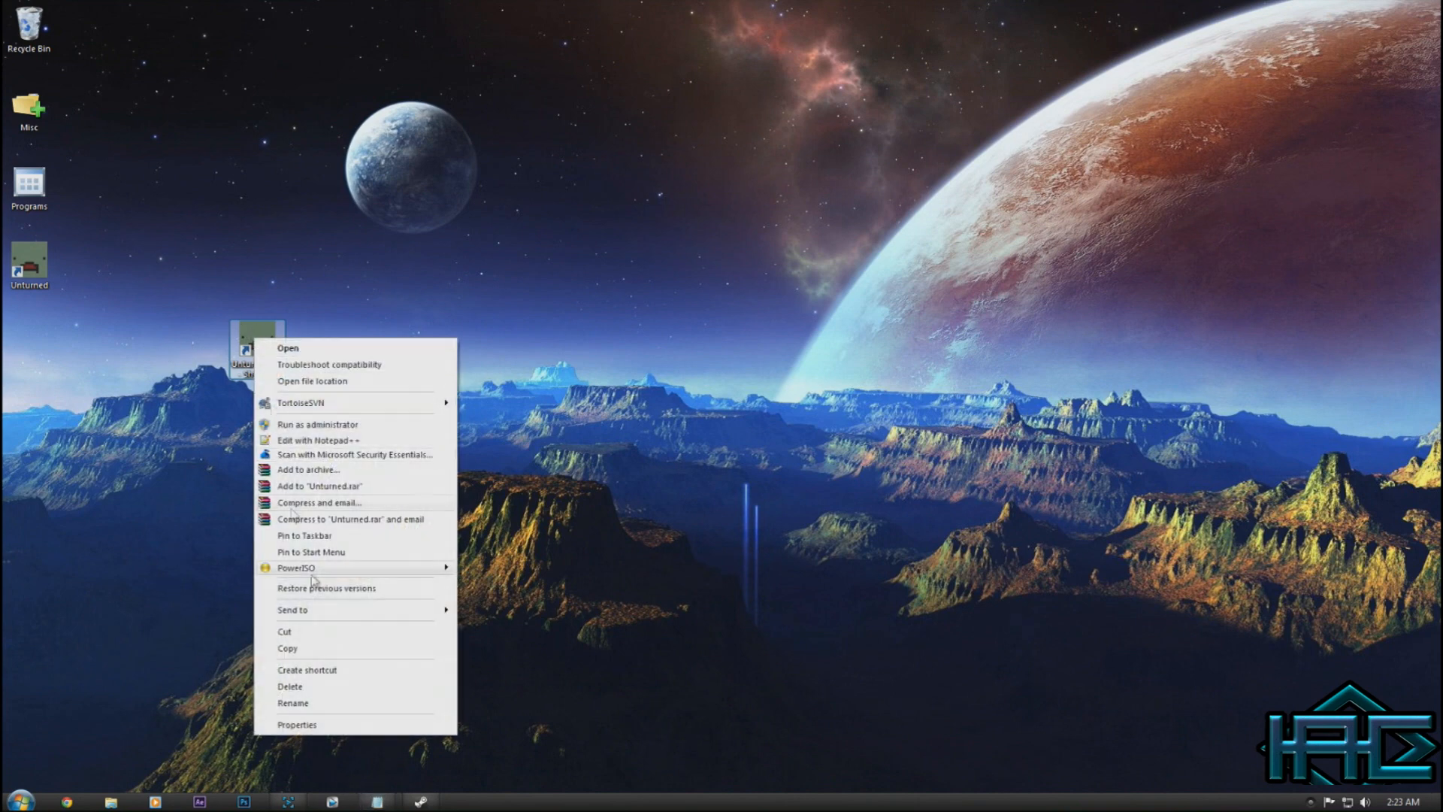
{"action": "left_click", "coordinate": [298, 724]}
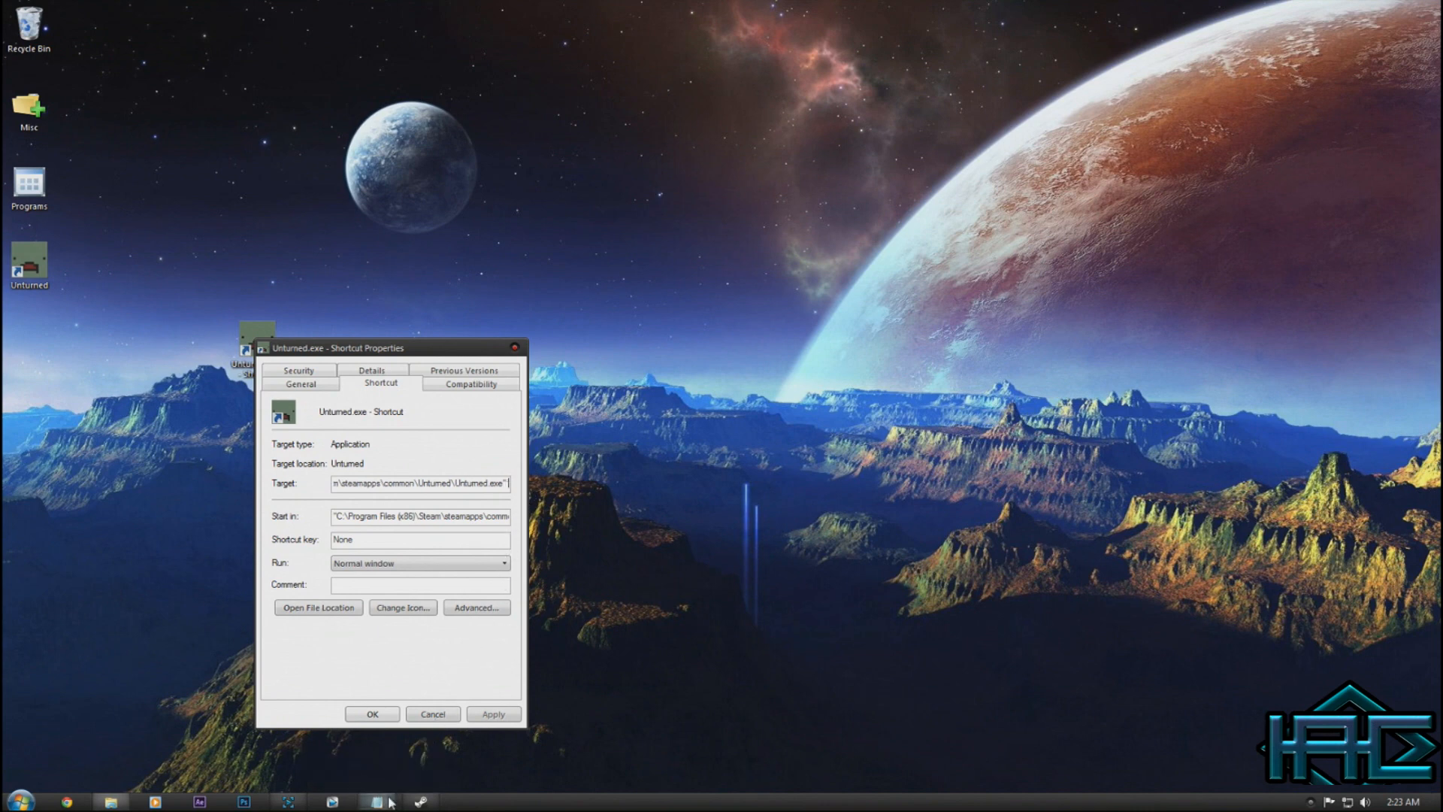
{"action": "left_click", "coordinate": [374, 799]}
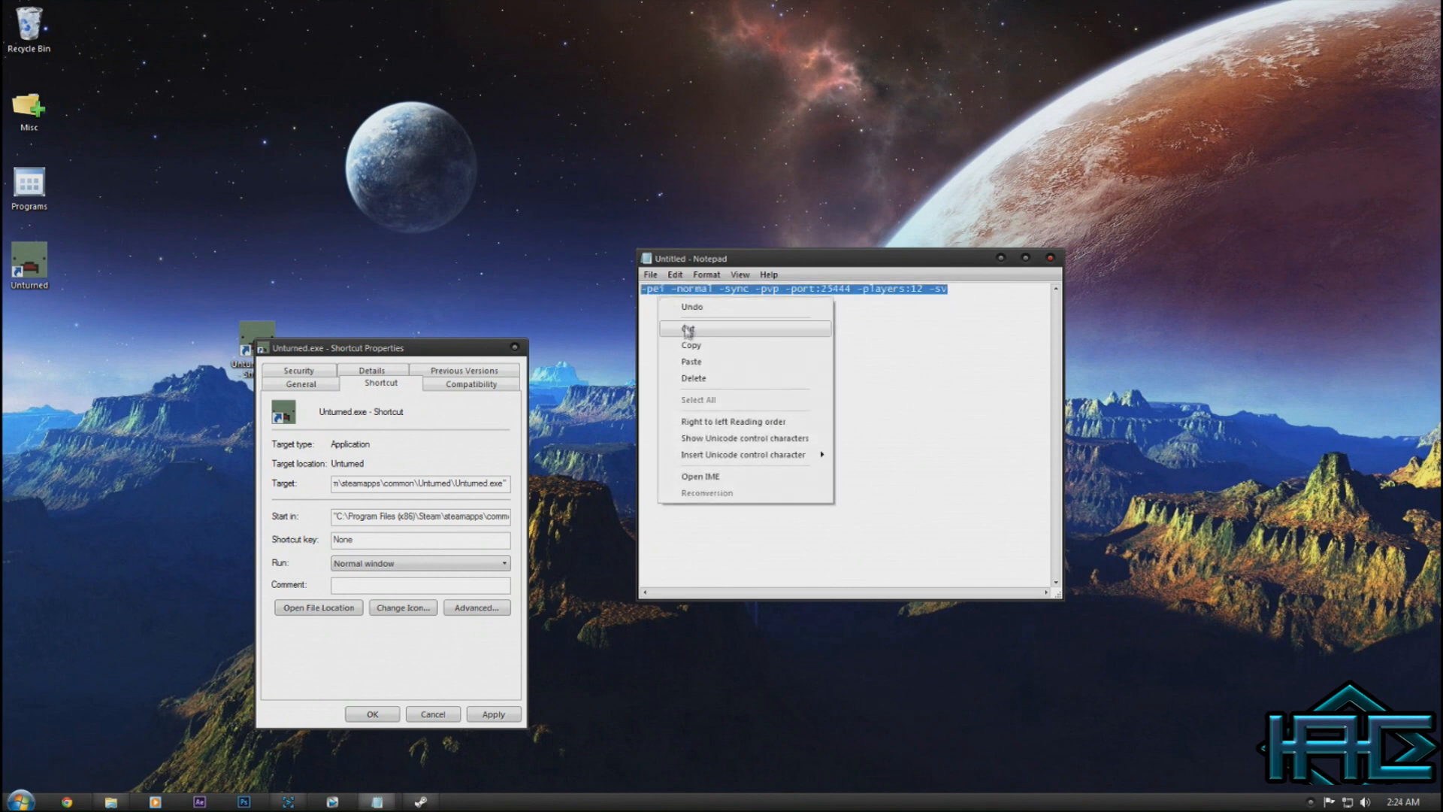
{"action": "left_click", "coordinate": [687, 327]}
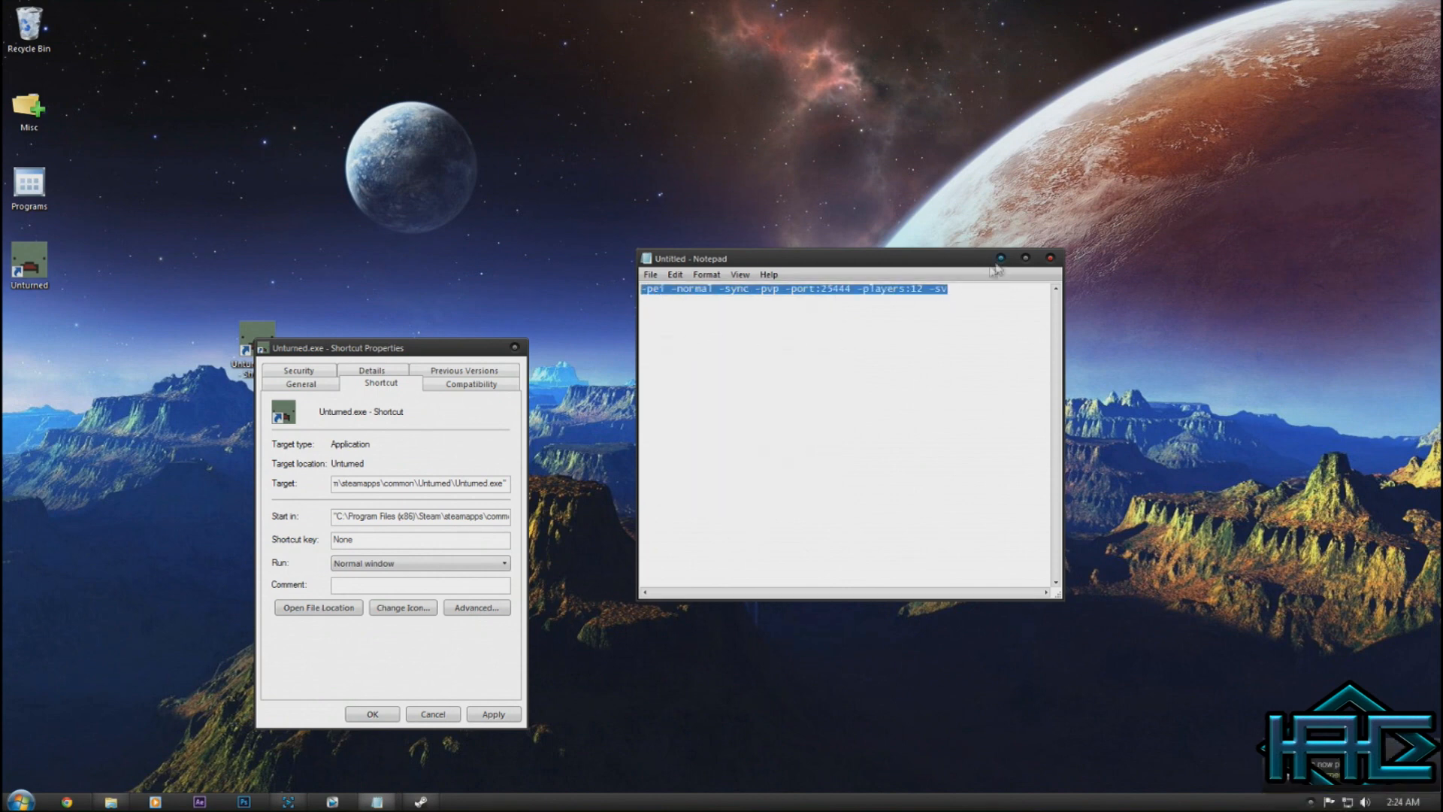
{"action": "mouse_move", "coordinate": [999, 263]}
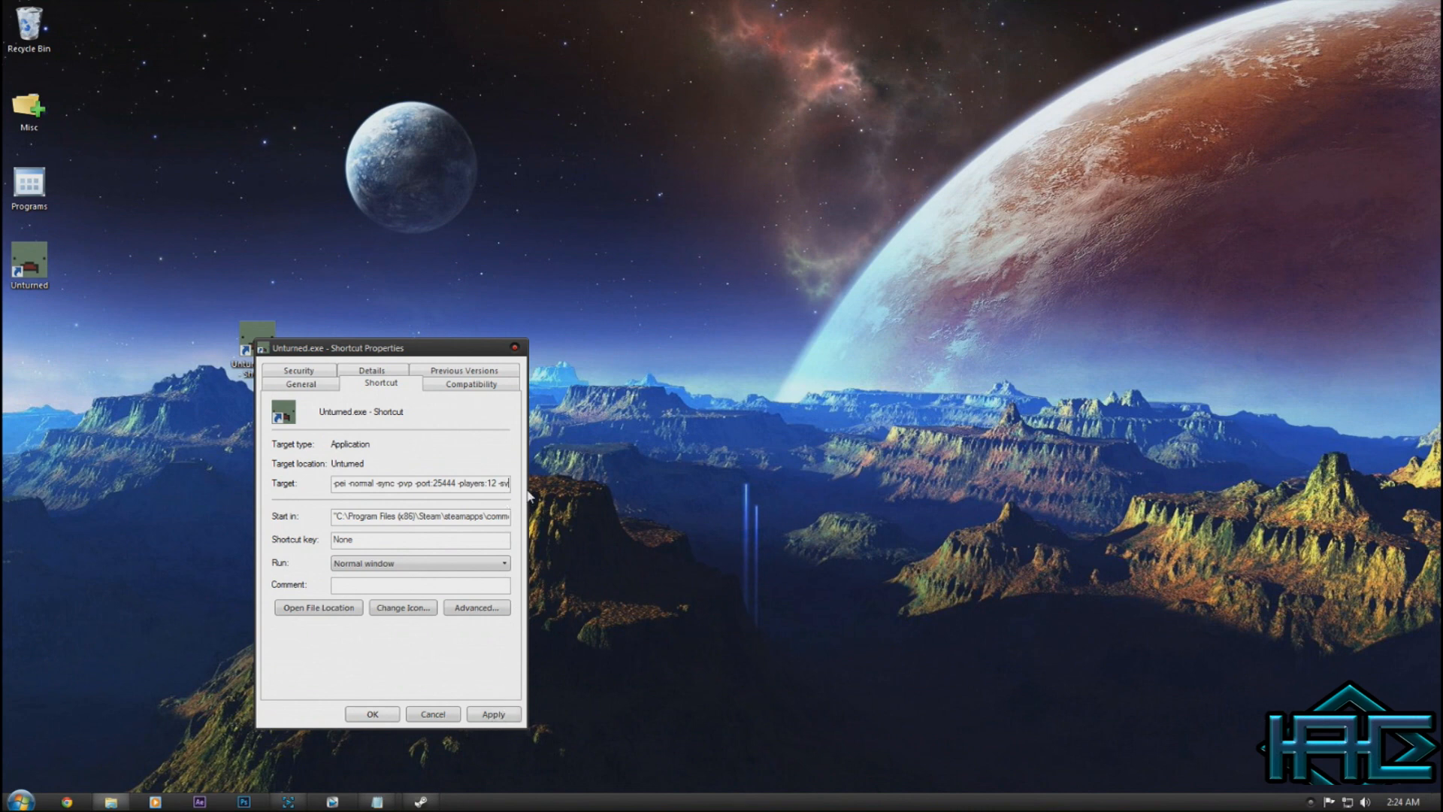
{"action": "left_click", "coordinate": [344, 484]}
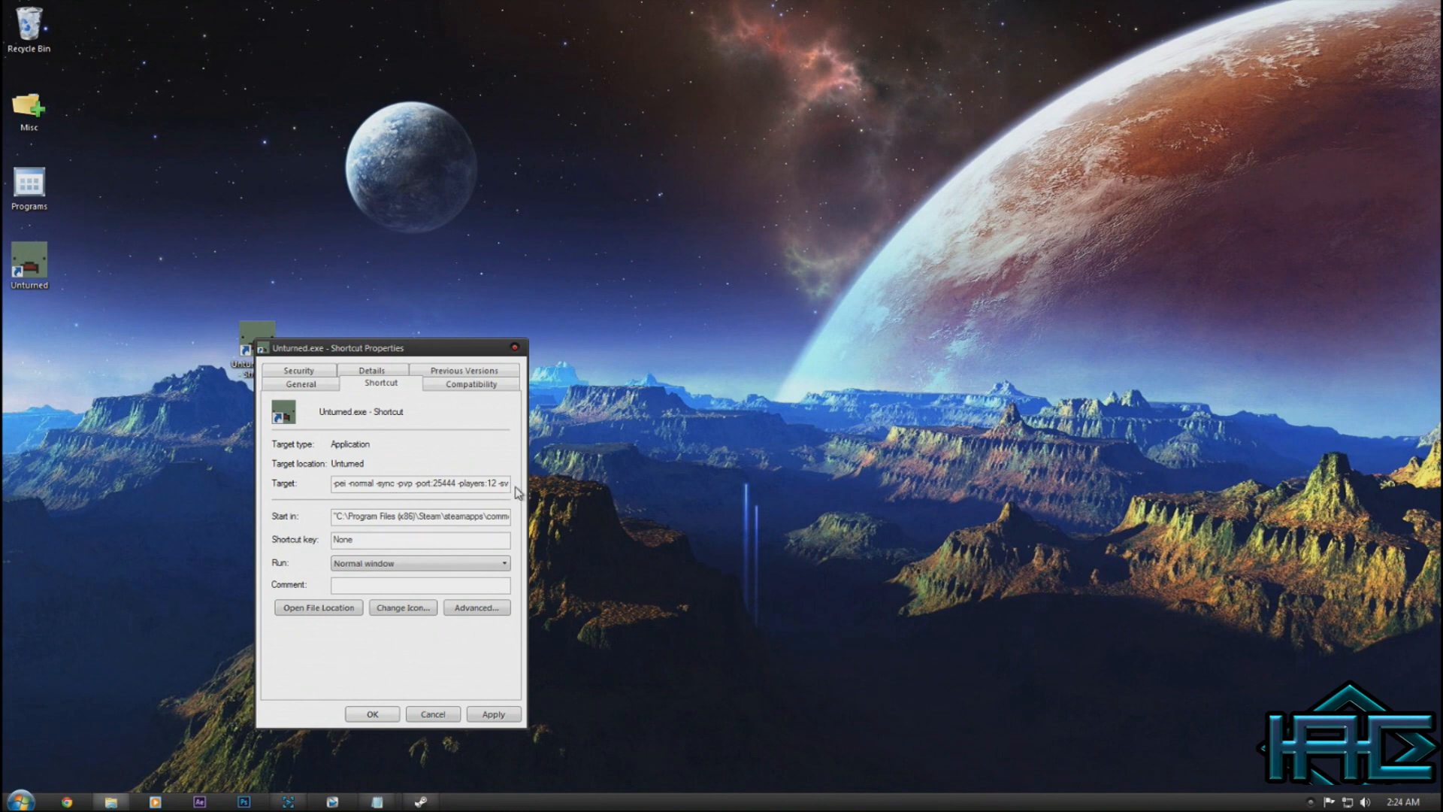
{"action": "left_click", "coordinate": [505, 484]}
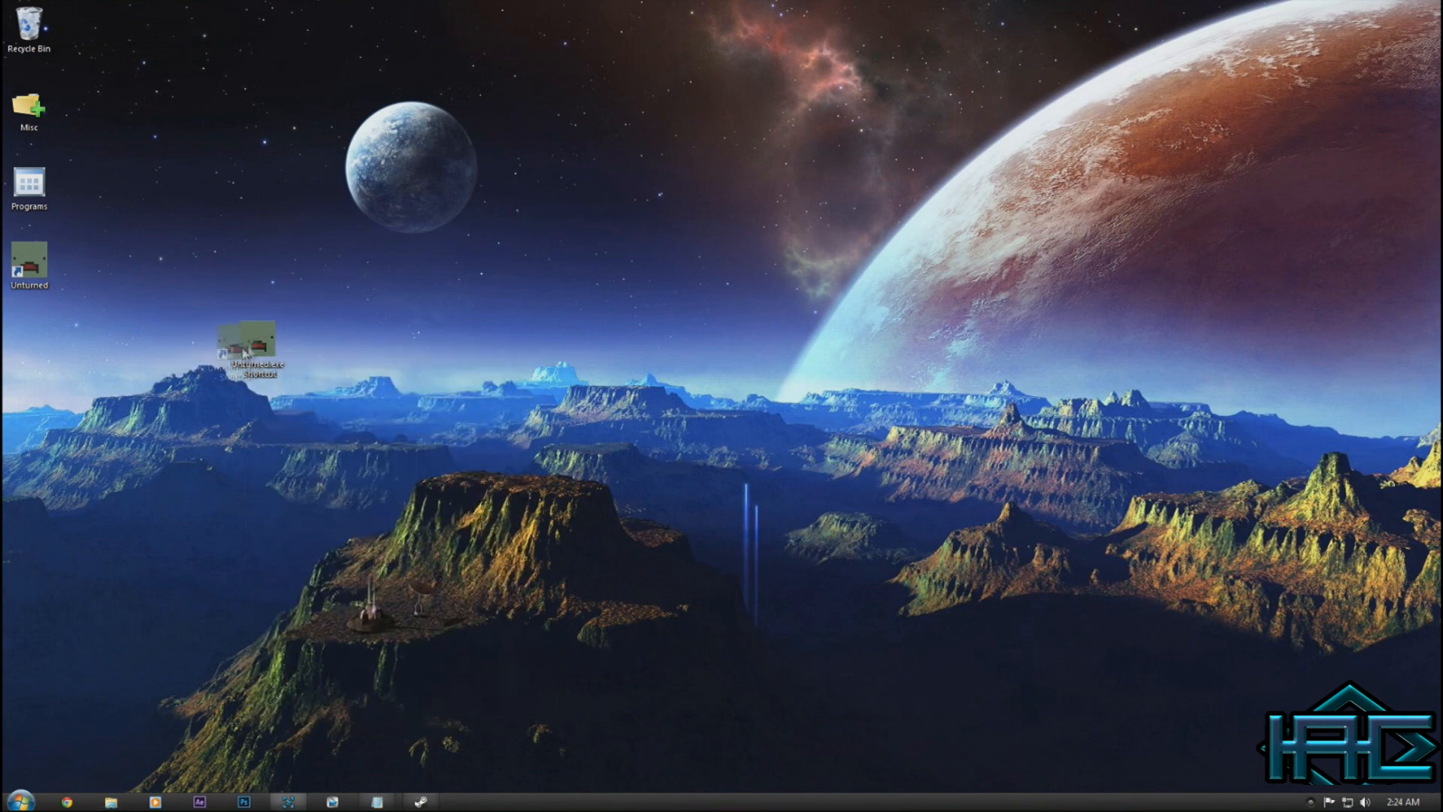
Launch cmd.exe from Start search and run ipconfig
{"action": "left_click", "coordinate": [15, 805]}
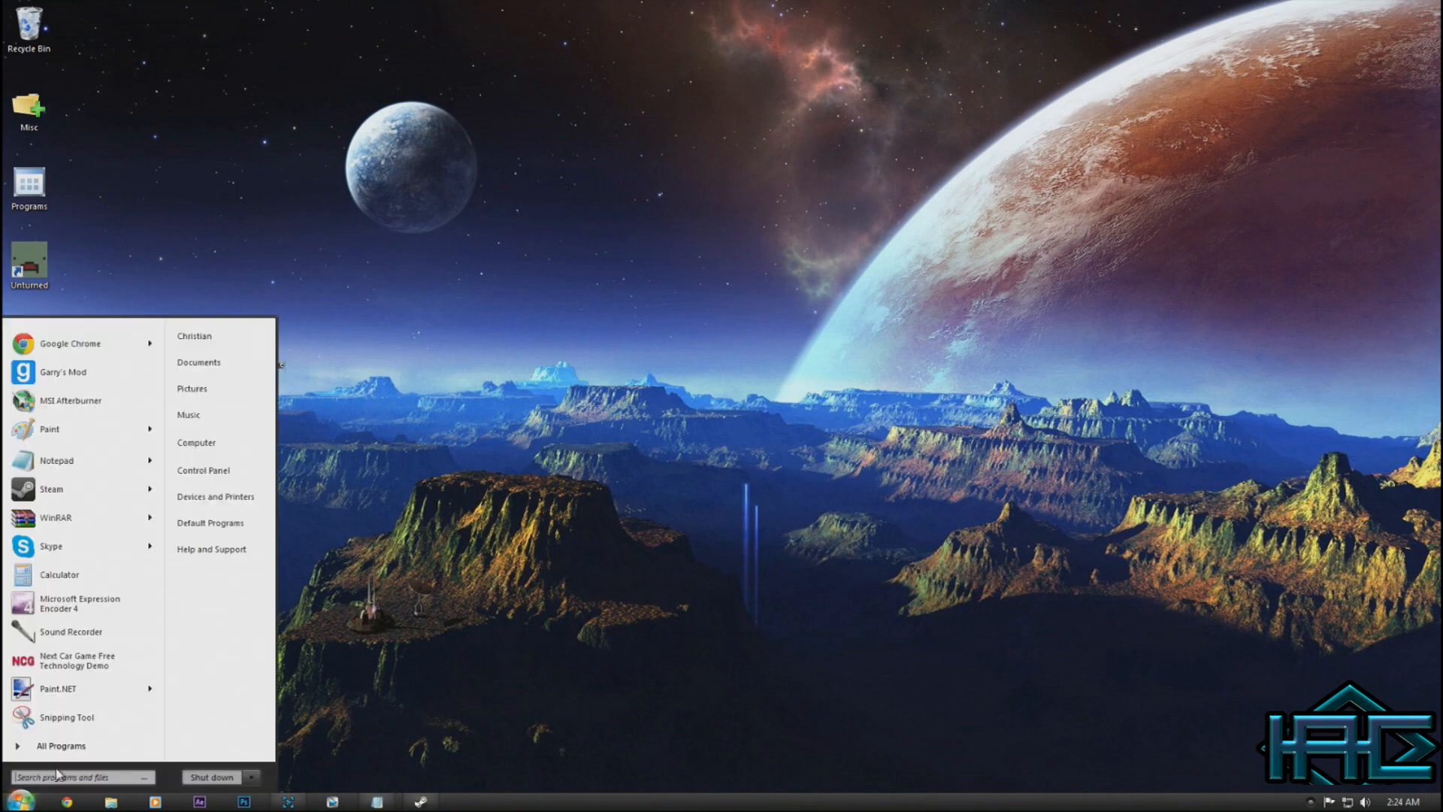
{"action": "type", "text": "cmd"}
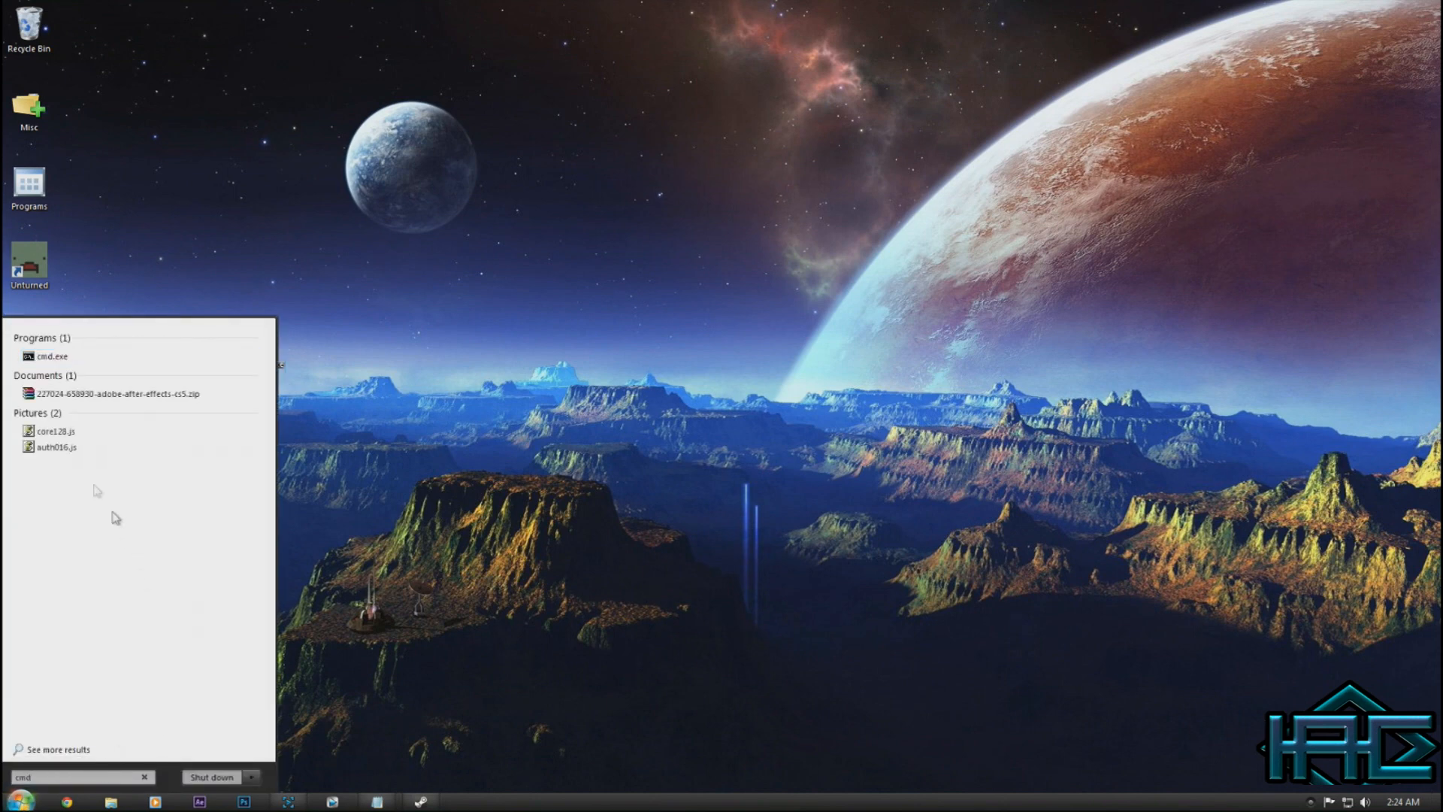
{"action": "left_click", "coordinate": [52, 356]}
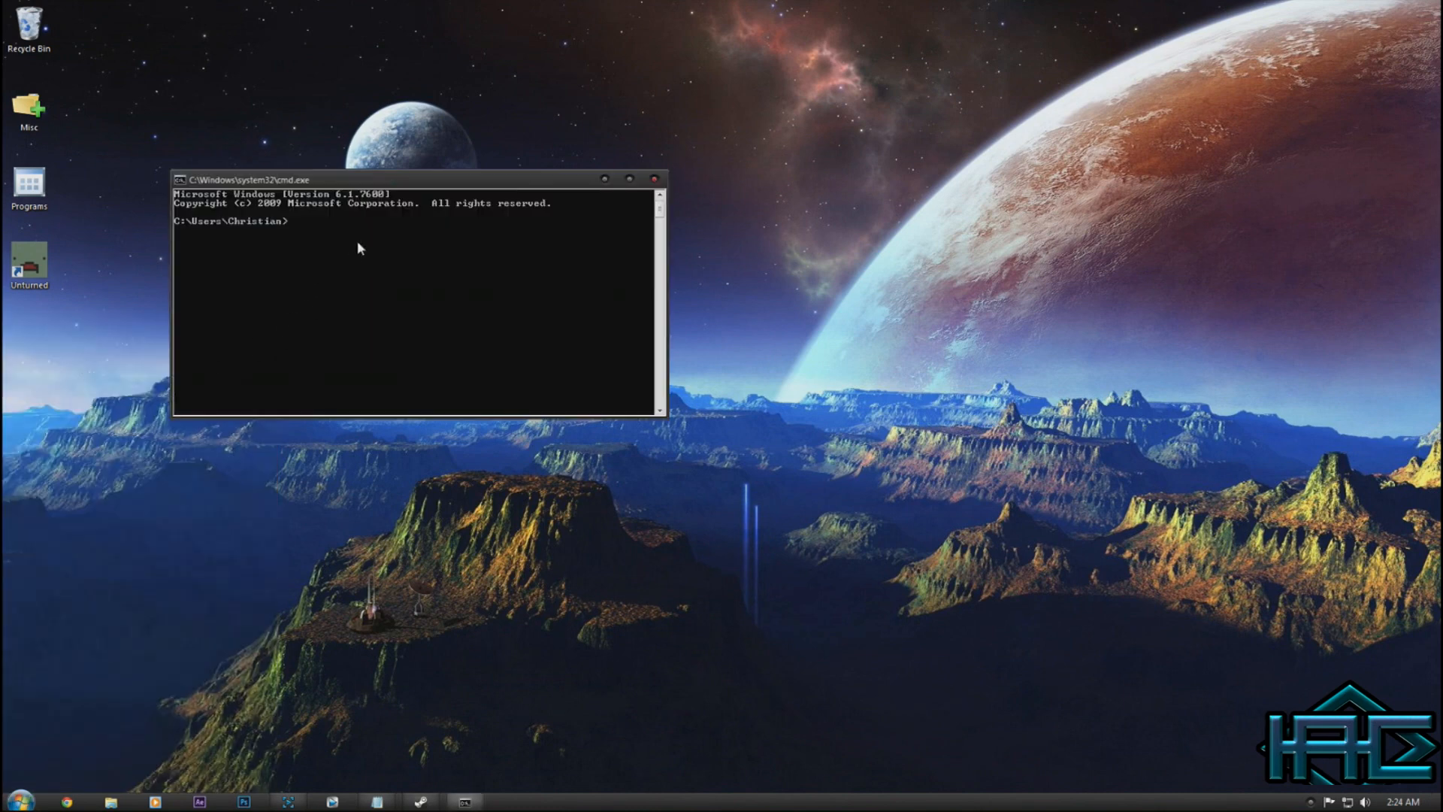
{"action": "type", "text": "ip"}
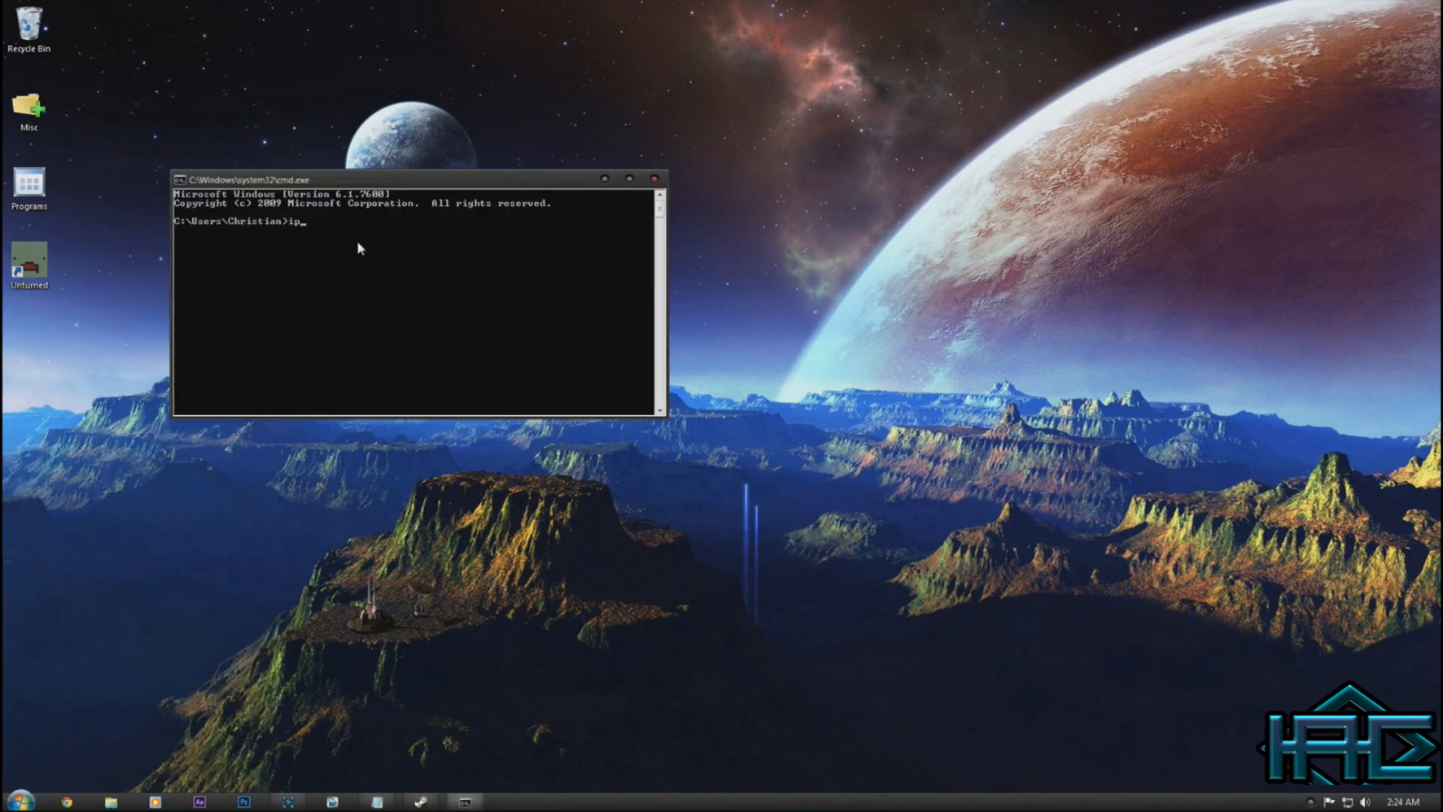
{"action": "type", "text": "config"}
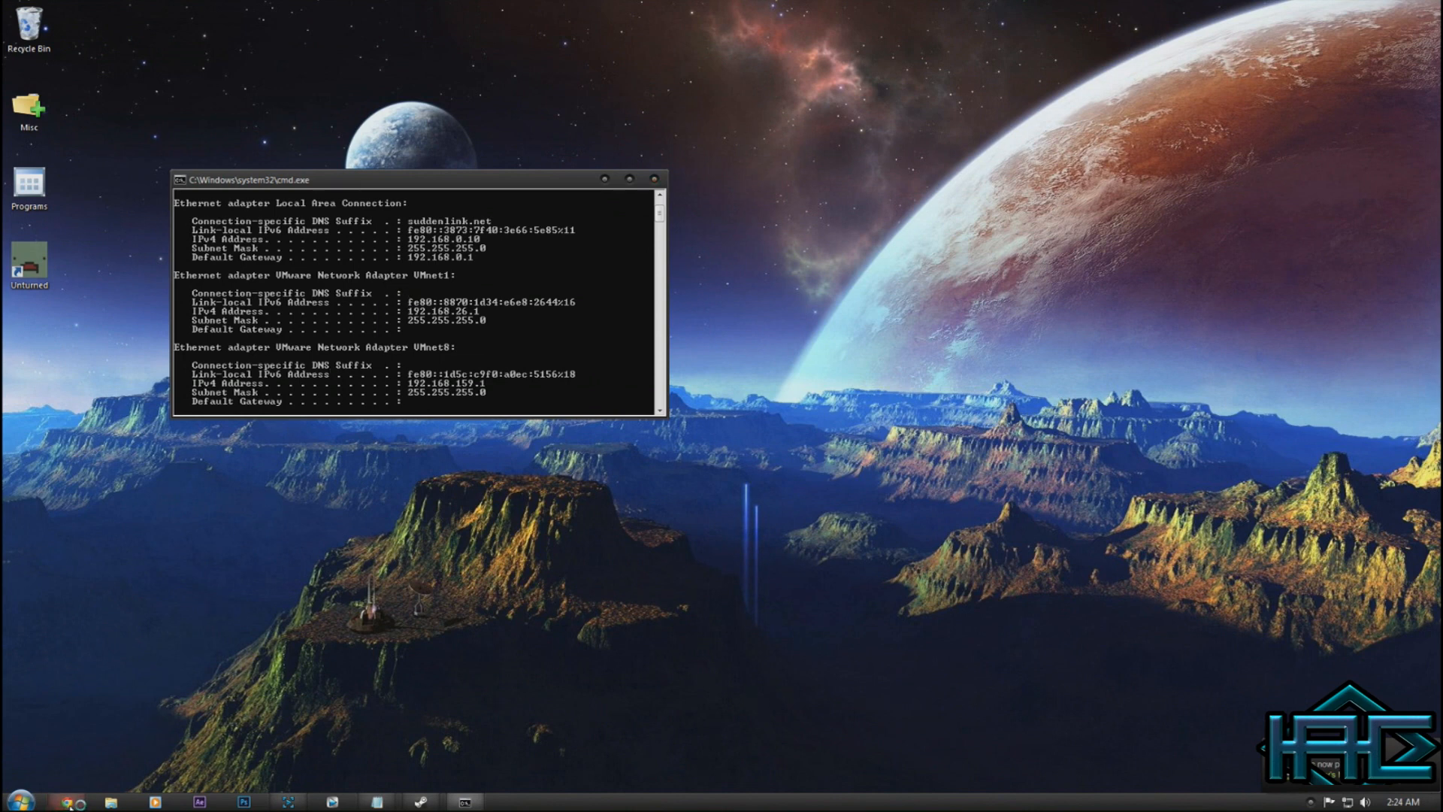
{"action": "mouse_move", "coordinate": [382, 318]}
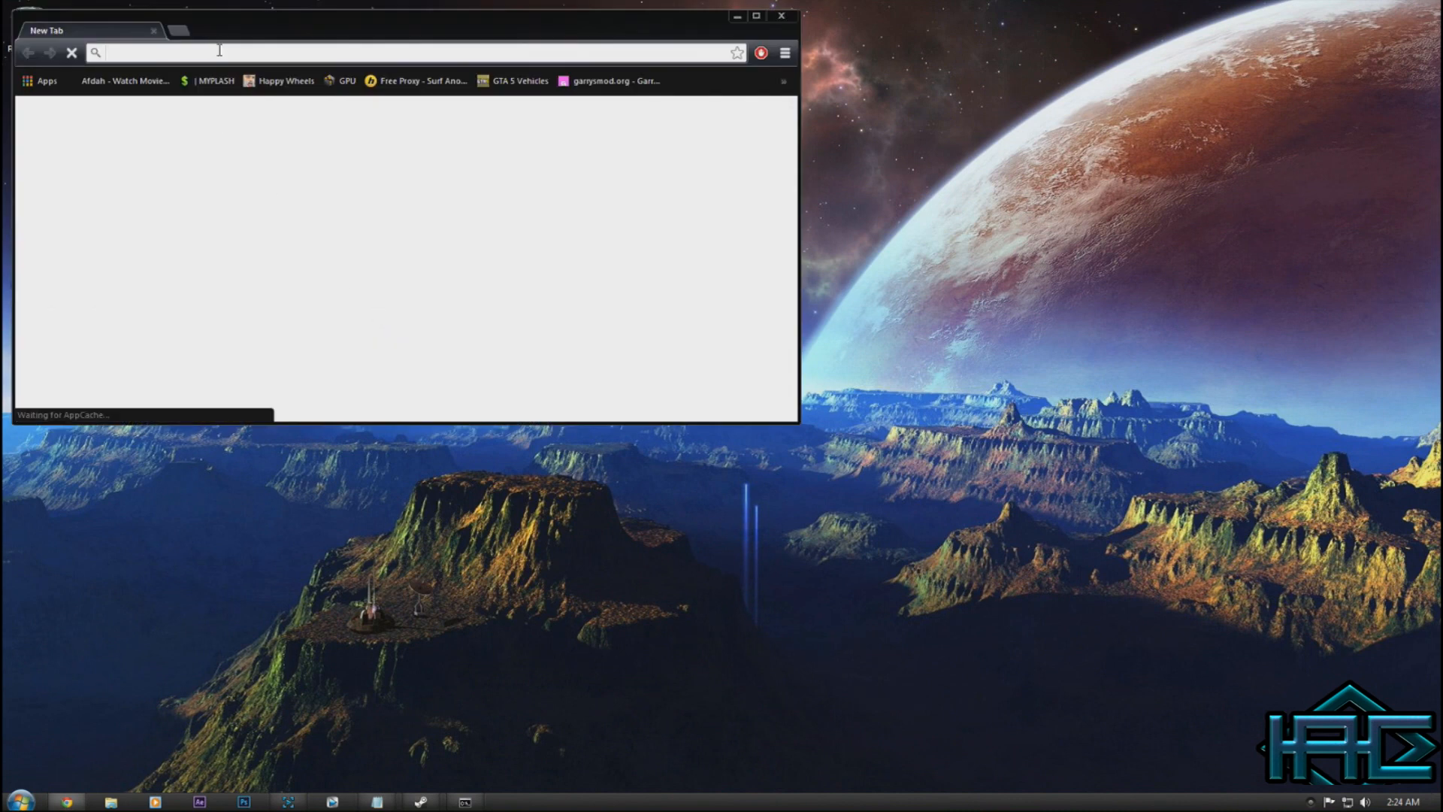
Log in to the Hitron router at 192.168.0.1 and open its Firewall settings
{"action": "type", "text": "192.168.0.1/login.asp"}
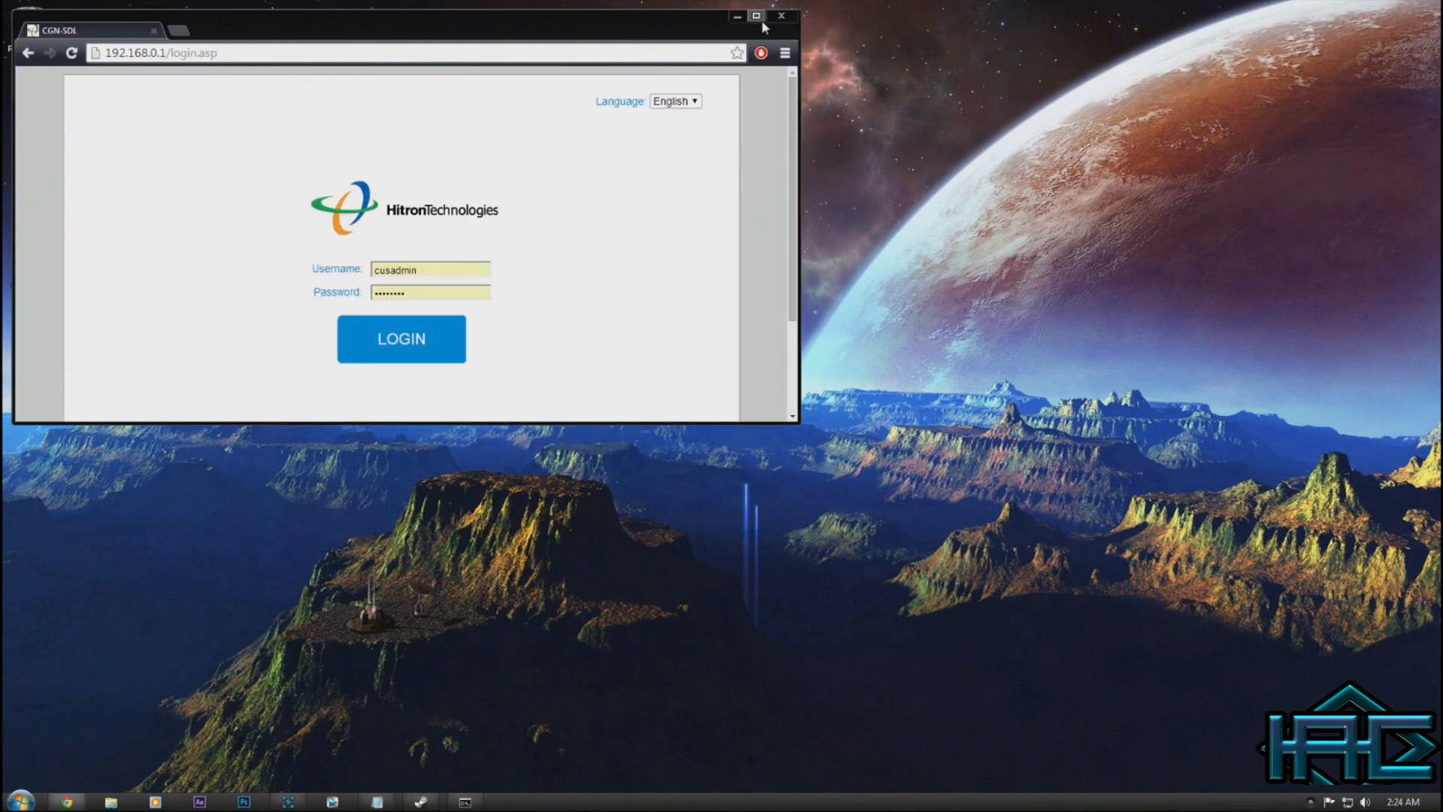
{"action": "left_click", "coordinate": [755, 16]}
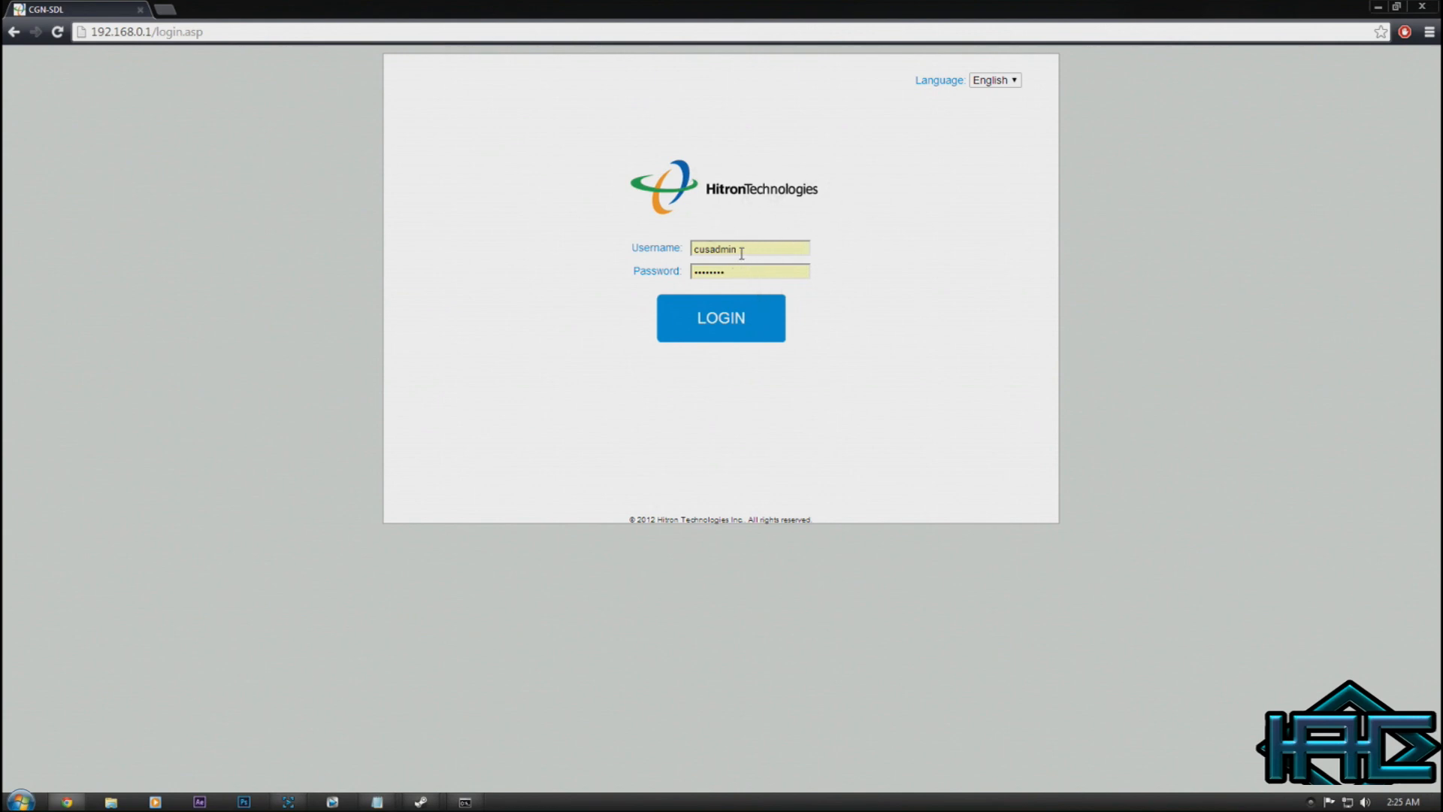
{"action": "mouse_move", "coordinate": [669, 313]}
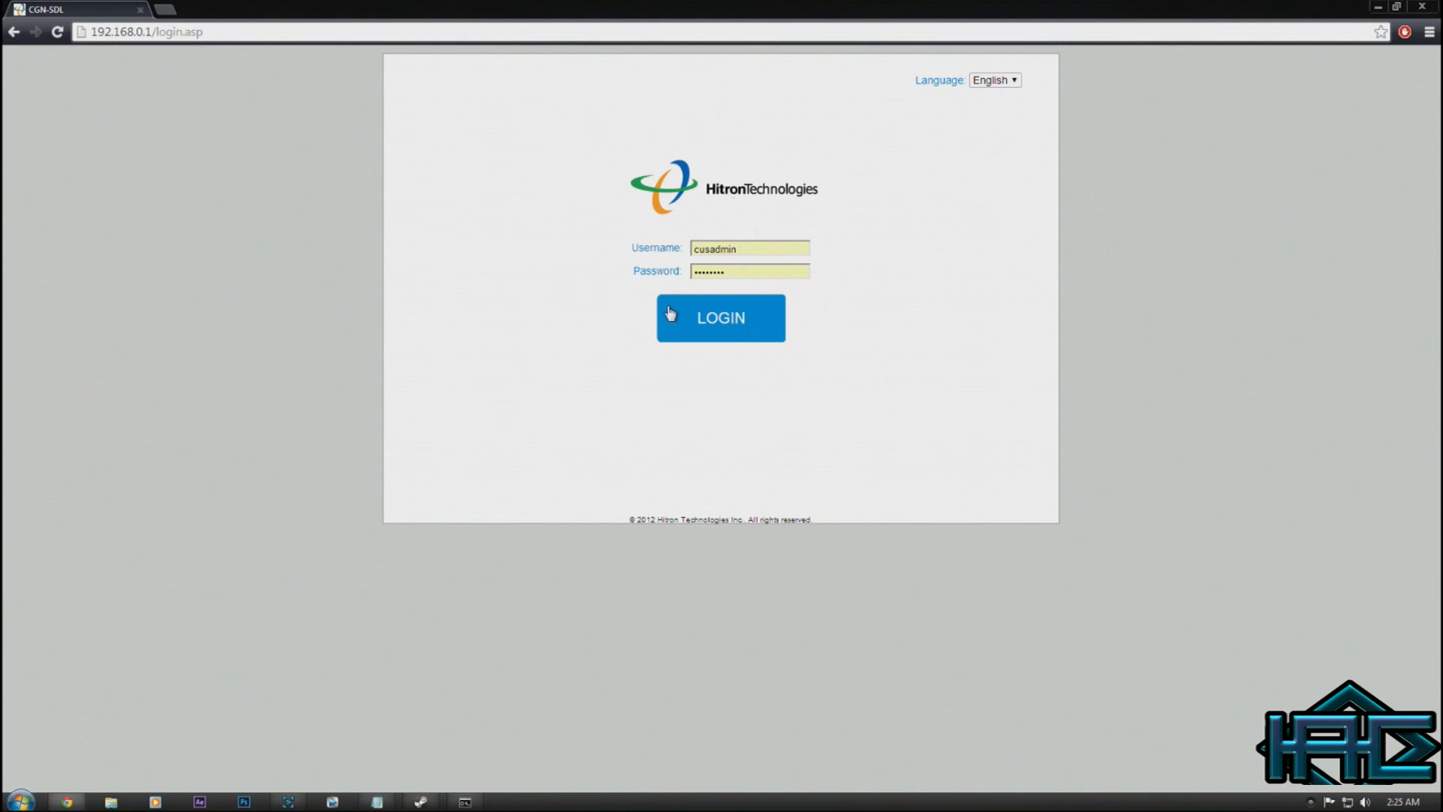
{"action": "left_click", "coordinate": [708, 321]}
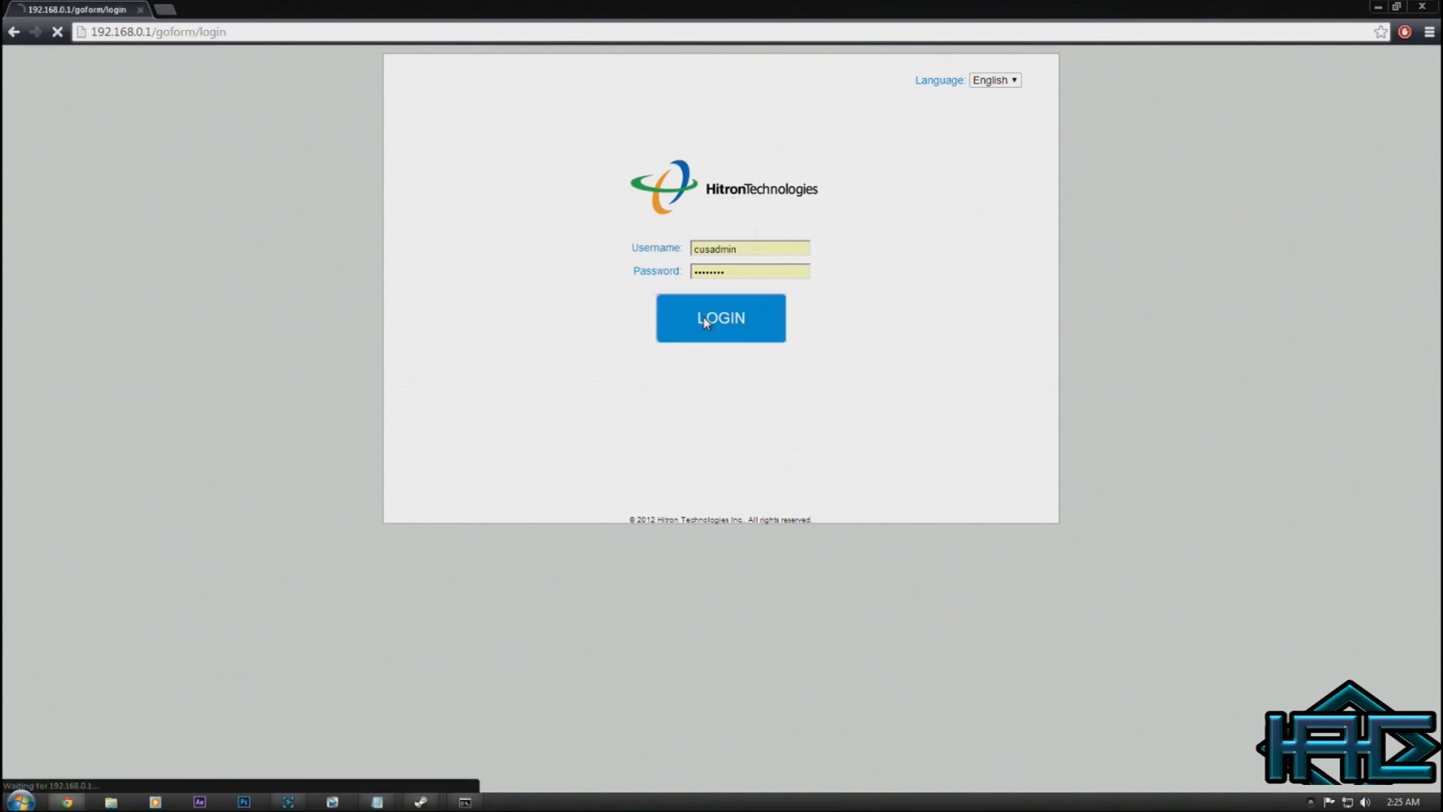
{"action": "left_click", "coordinate": [720, 318]}
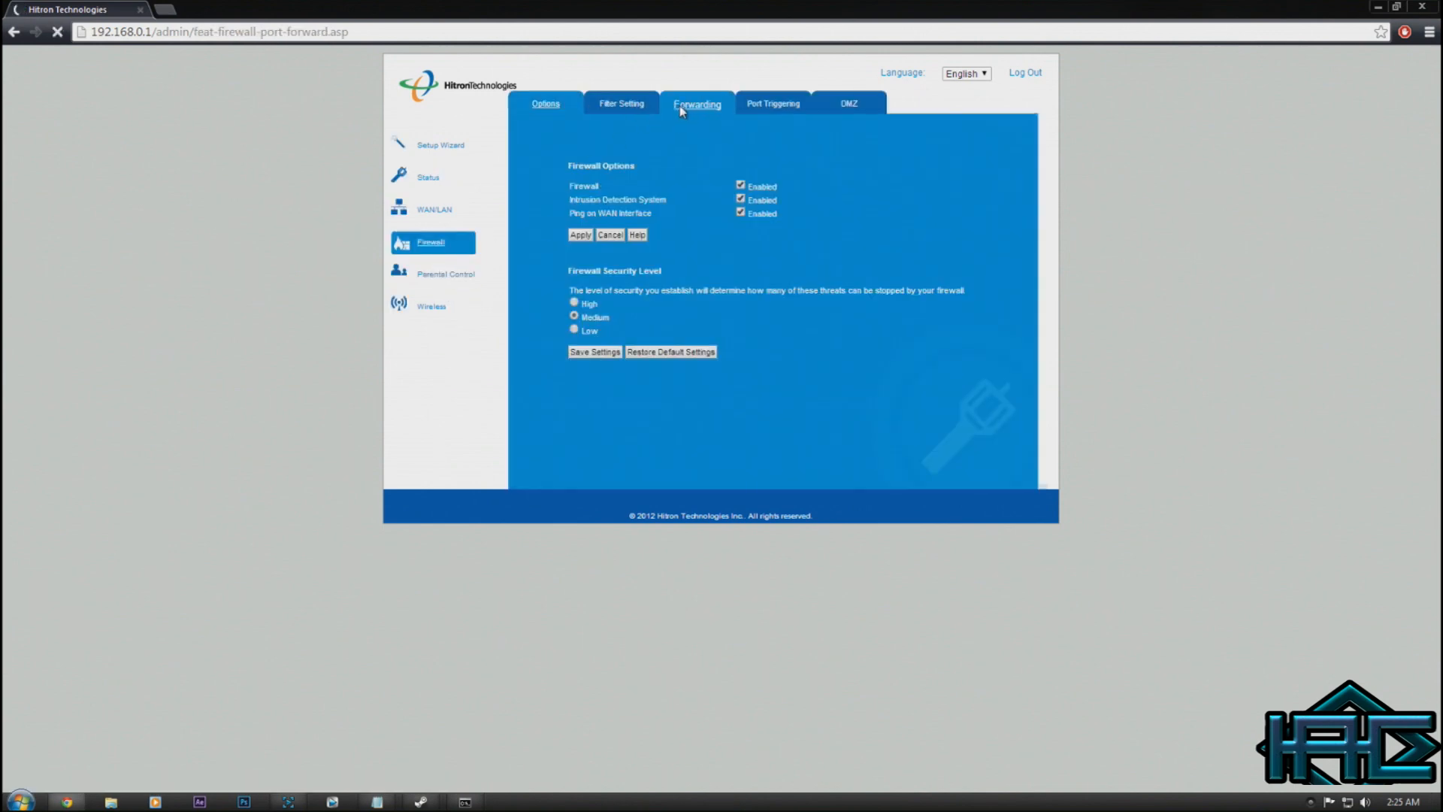
Edit Forwarding rule 3 Unturned1, keeping the protocol set to TCP/UDP
{"action": "left_click", "coordinate": [697, 104]}
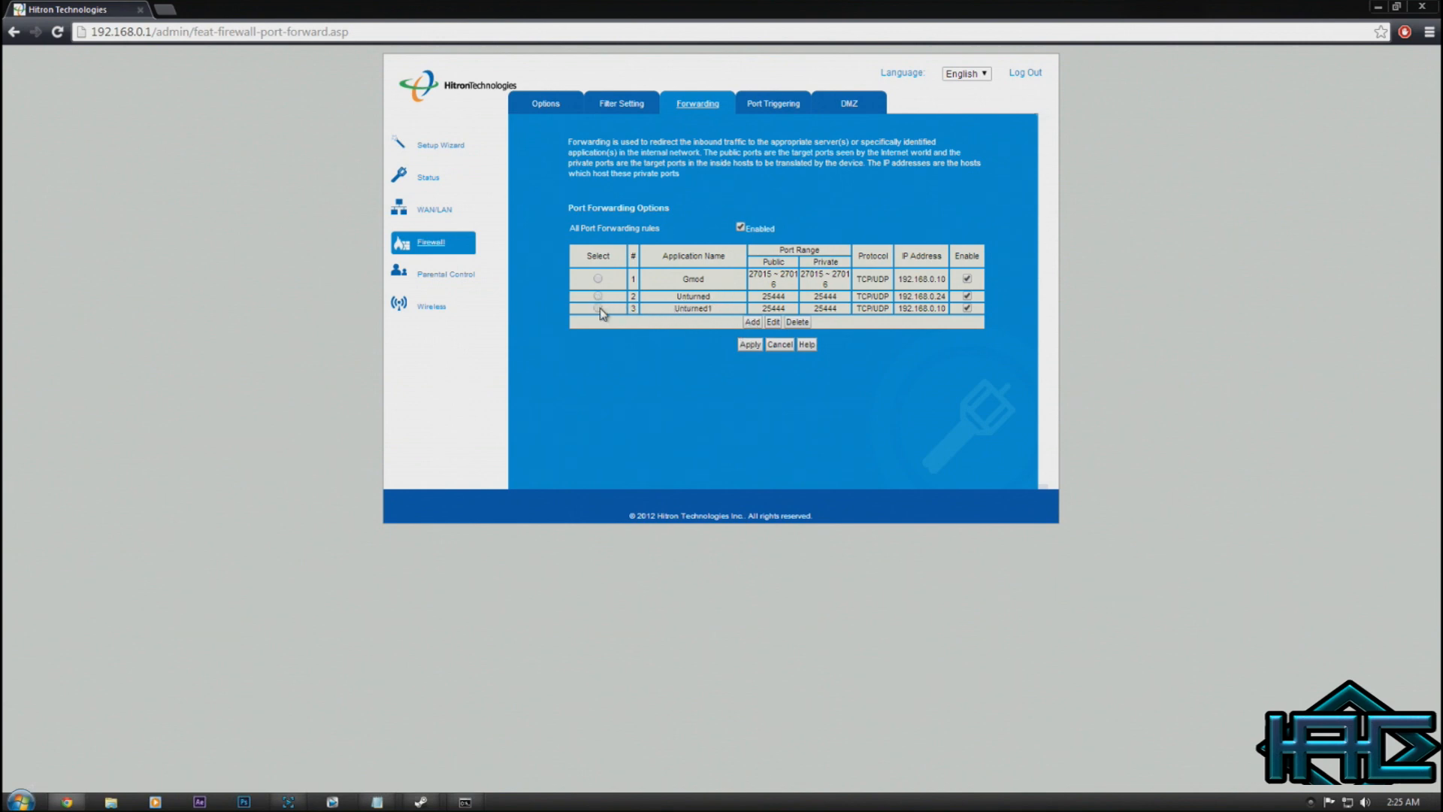
{"action": "left_click", "coordinate": [597, 308]}
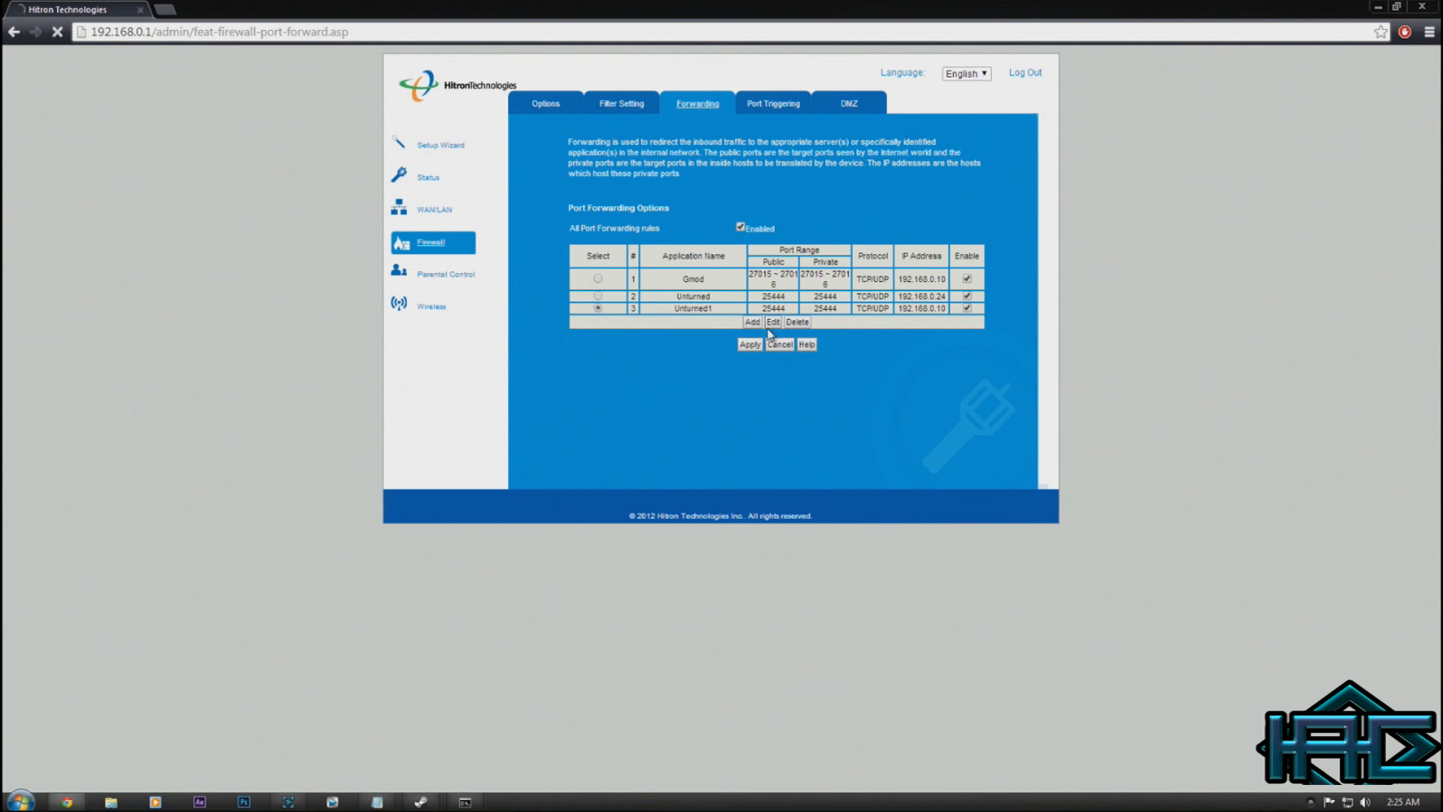
{"action": "left_click", "coordinate": [772, 321]}
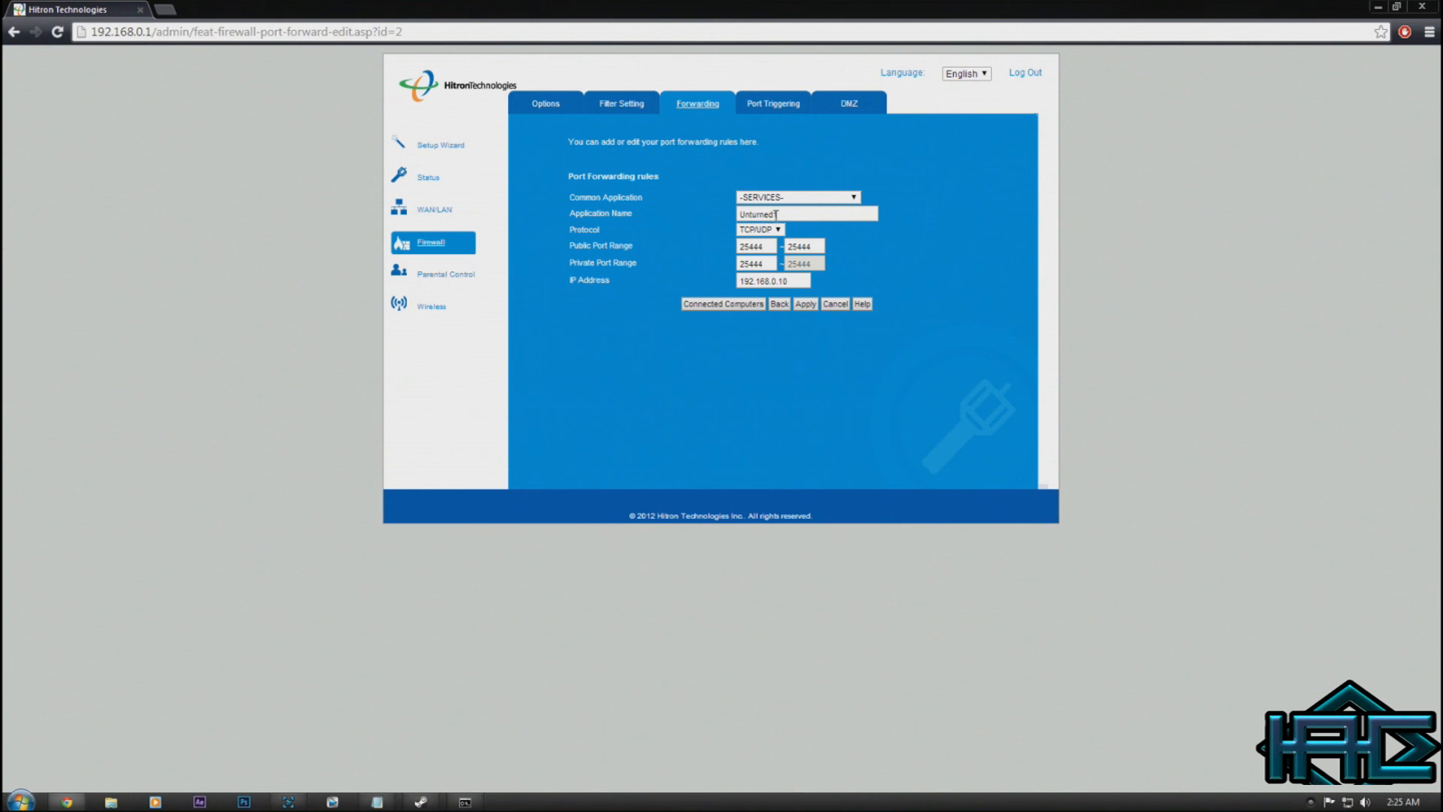
{"action": "left_click", "coordinate": [759, 229]}
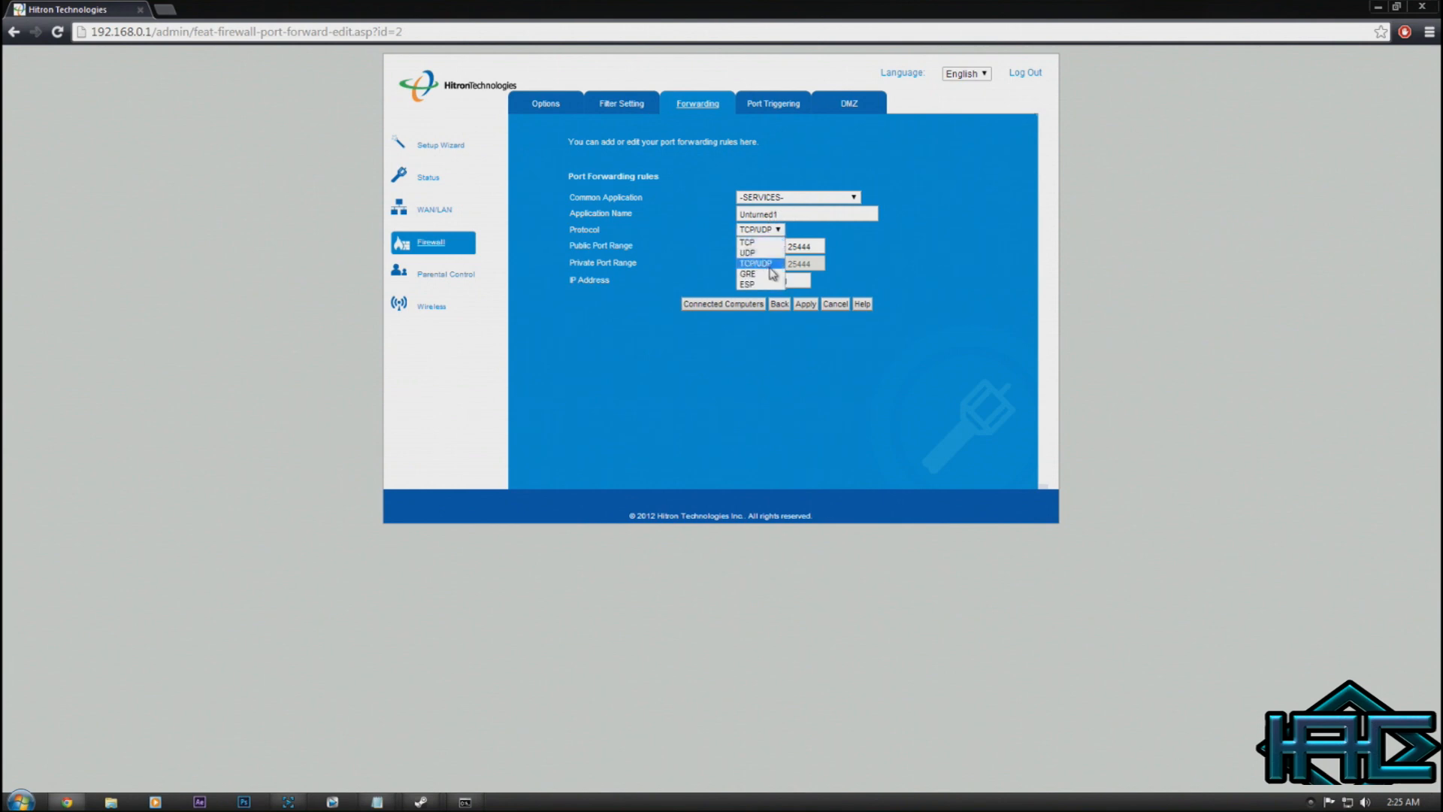
{"action": "left_click", "coordinate": [755, 263]}
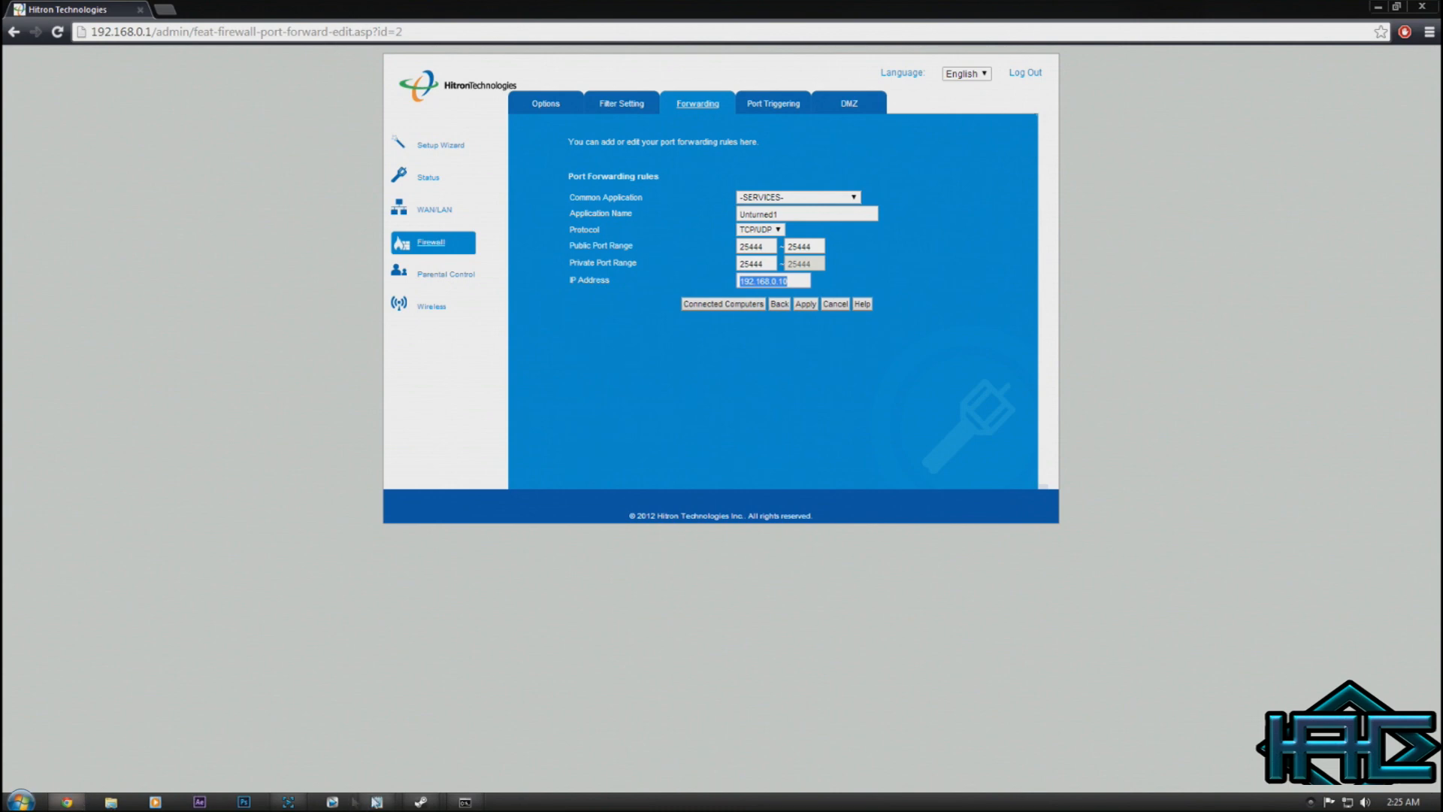
Check the rule's IP against ipconfig's 192.168.0.10, then apply the Unturned1 rule
{"action": "left_click", "coordinate": [470, 802]}
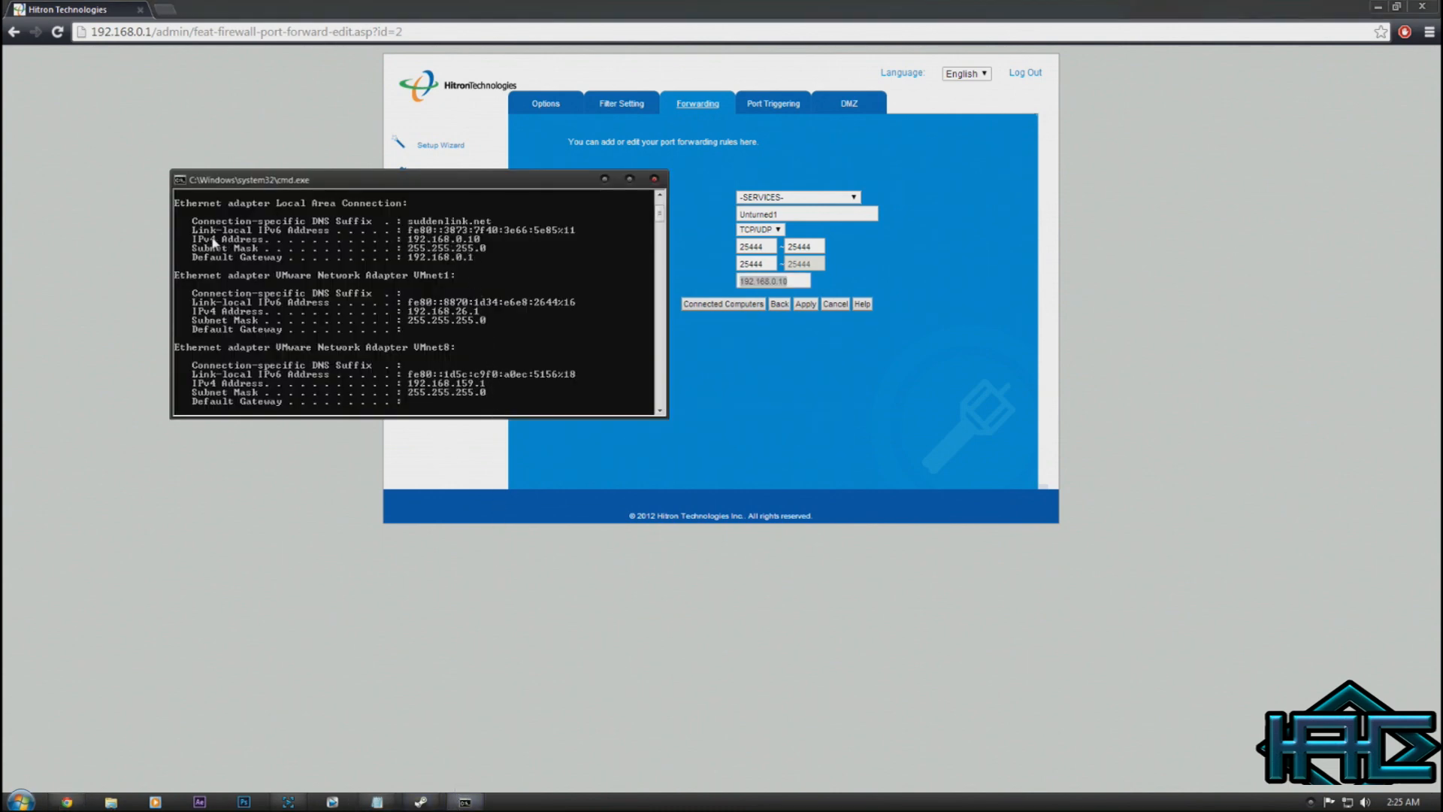
{"action": "mouse_move", "coordinate": [475, 246]}
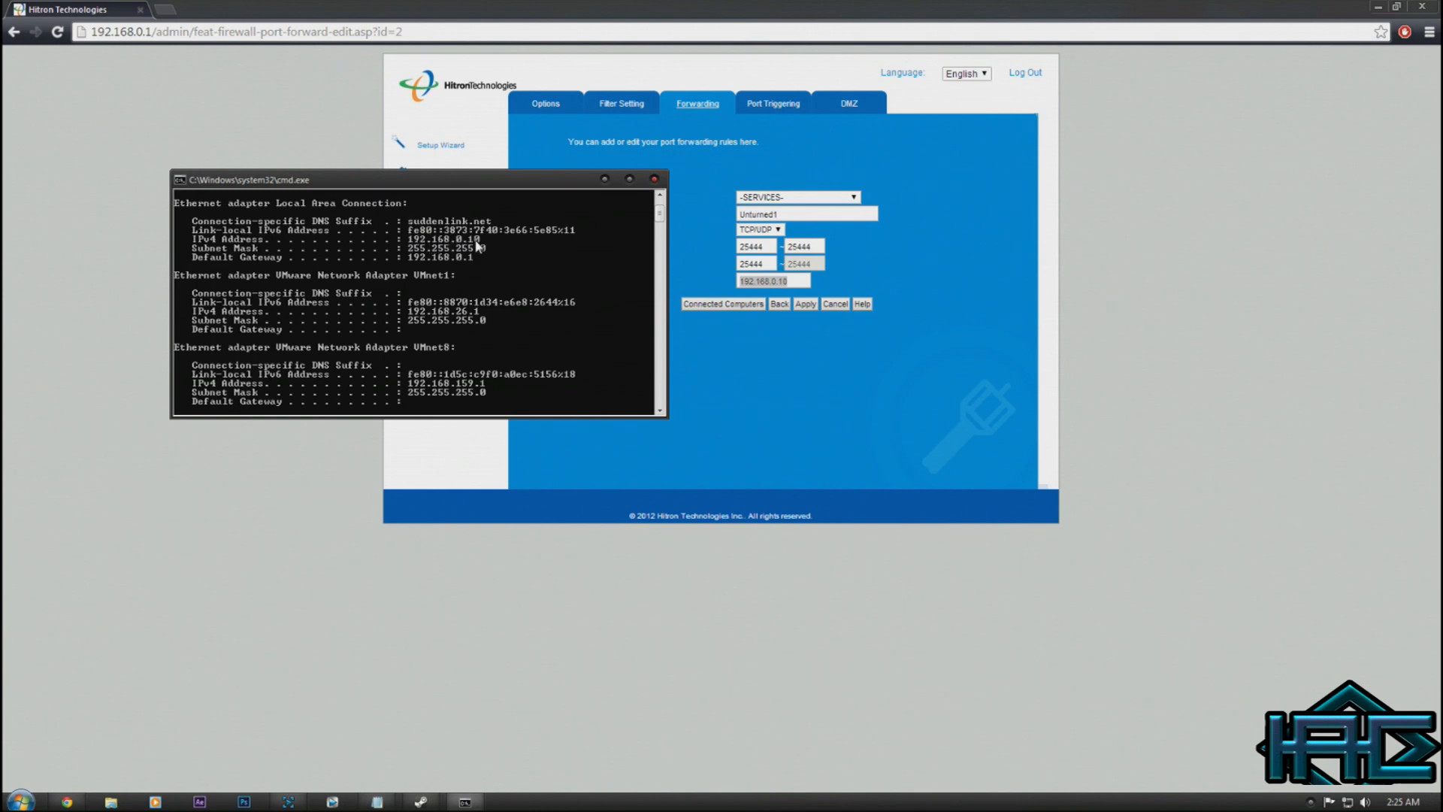
{"action": "left_click", "coordinate": [805, 304]}
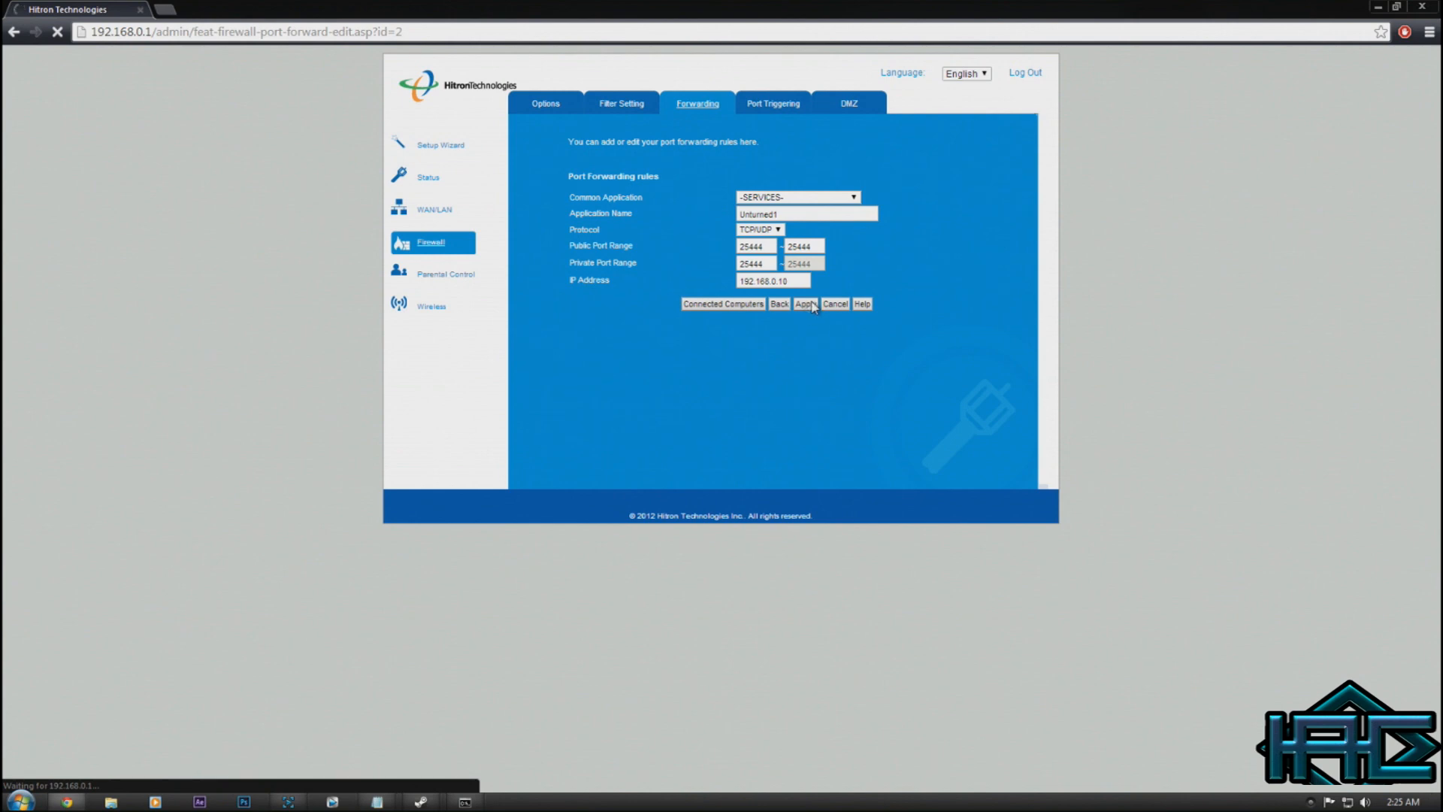
{"action": "left_click", "coordinate": [806, 304]}
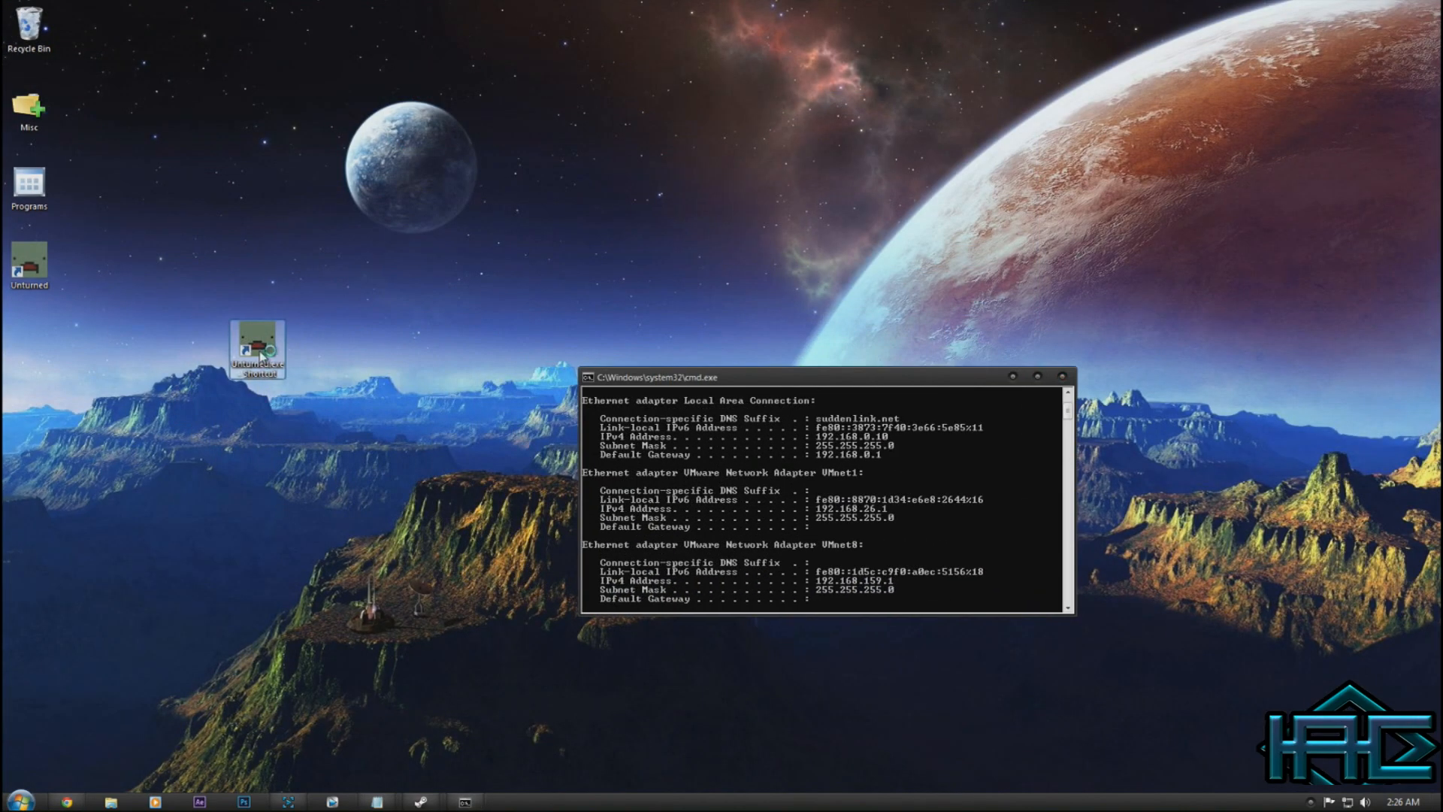
Launch Unturned from the desktop shortcut and minimize the server and ipconfig windows
{"action": "double_click", "coordinate": [256, 348]}
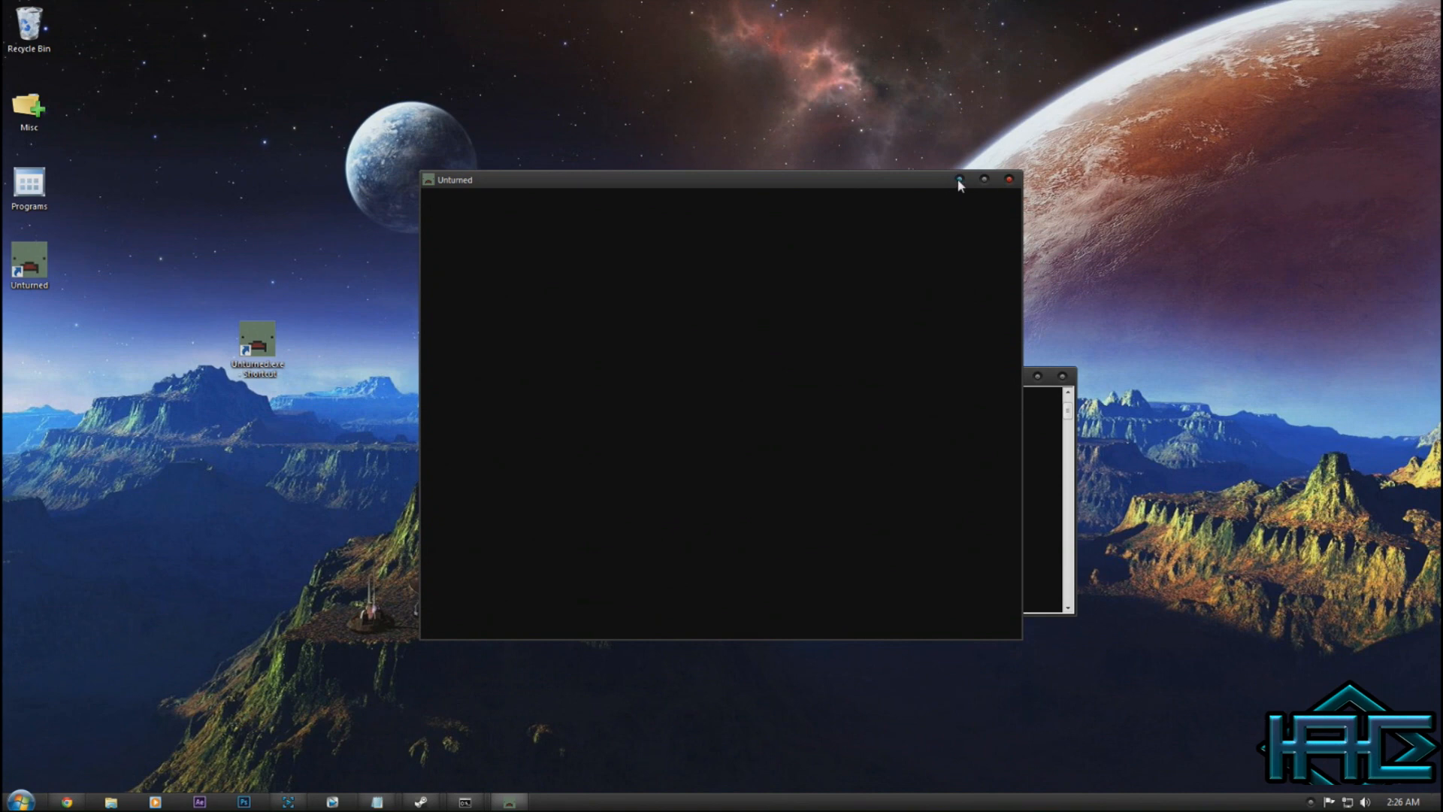
{"action": "left_click", "coordinate": [1011, 179]}
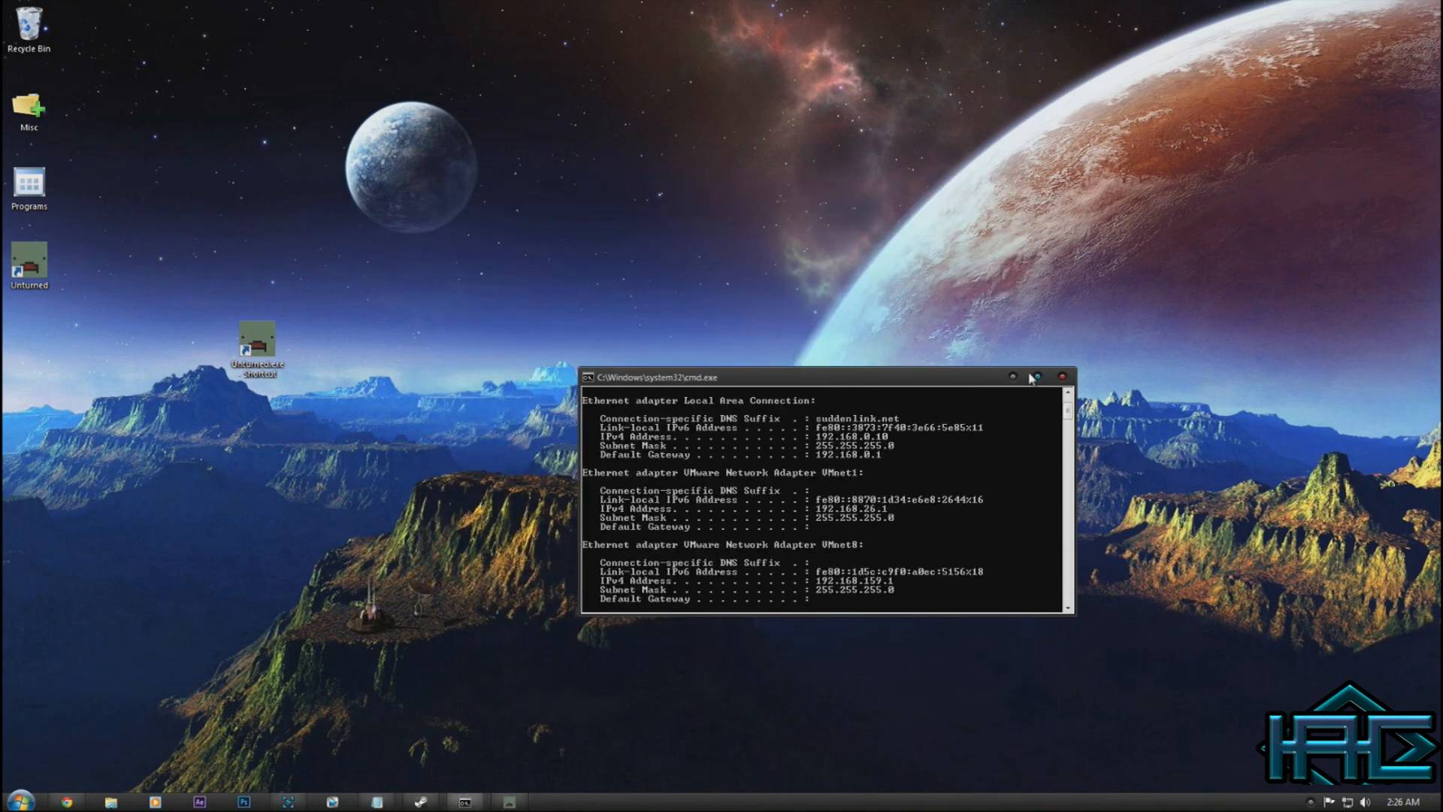
{"action": "left_click", "coordinate": [1059, 377]}
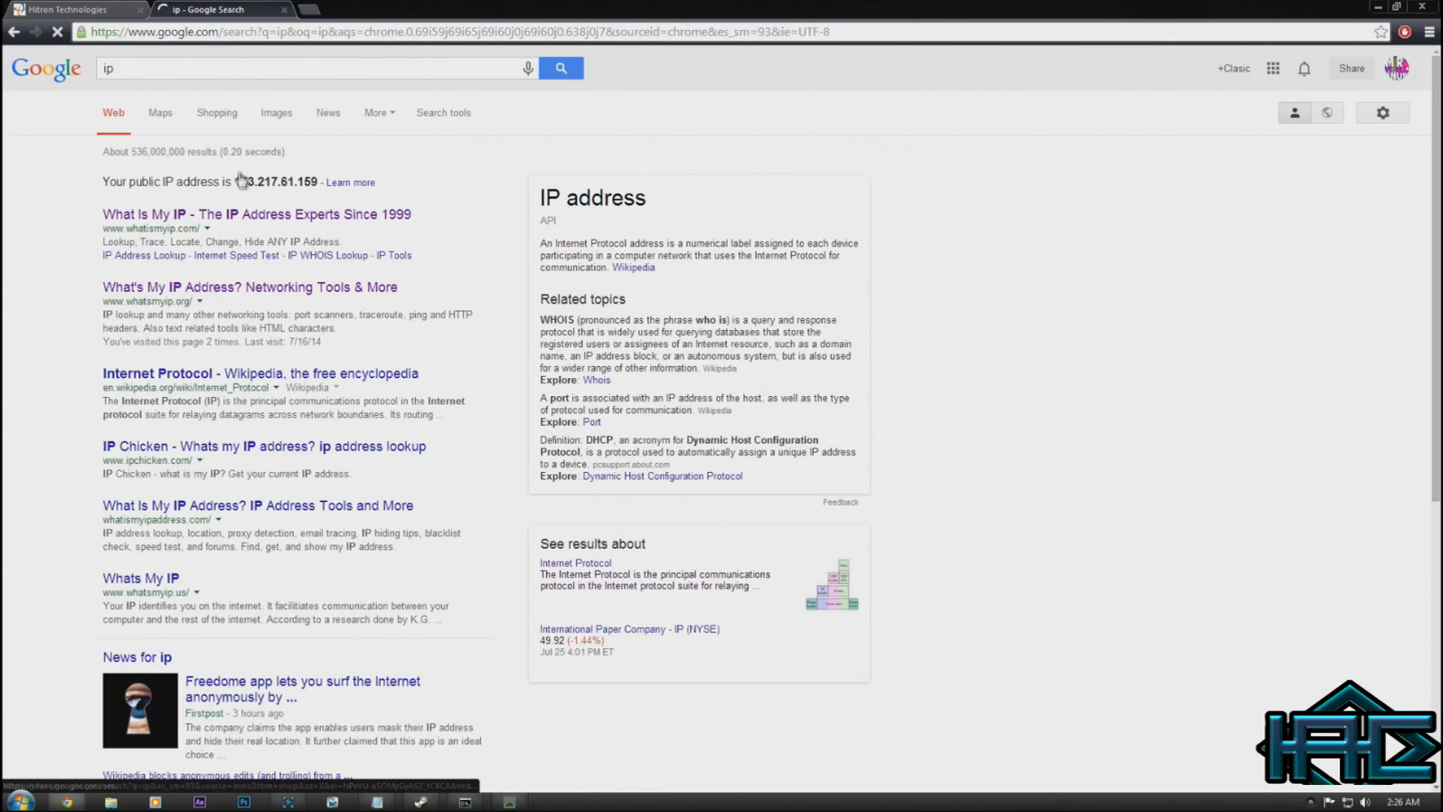
Select the public IP 173.217.61.159 in Google results and minimize the browser
{"action": "double_click", "coordinate": [258, 182]}
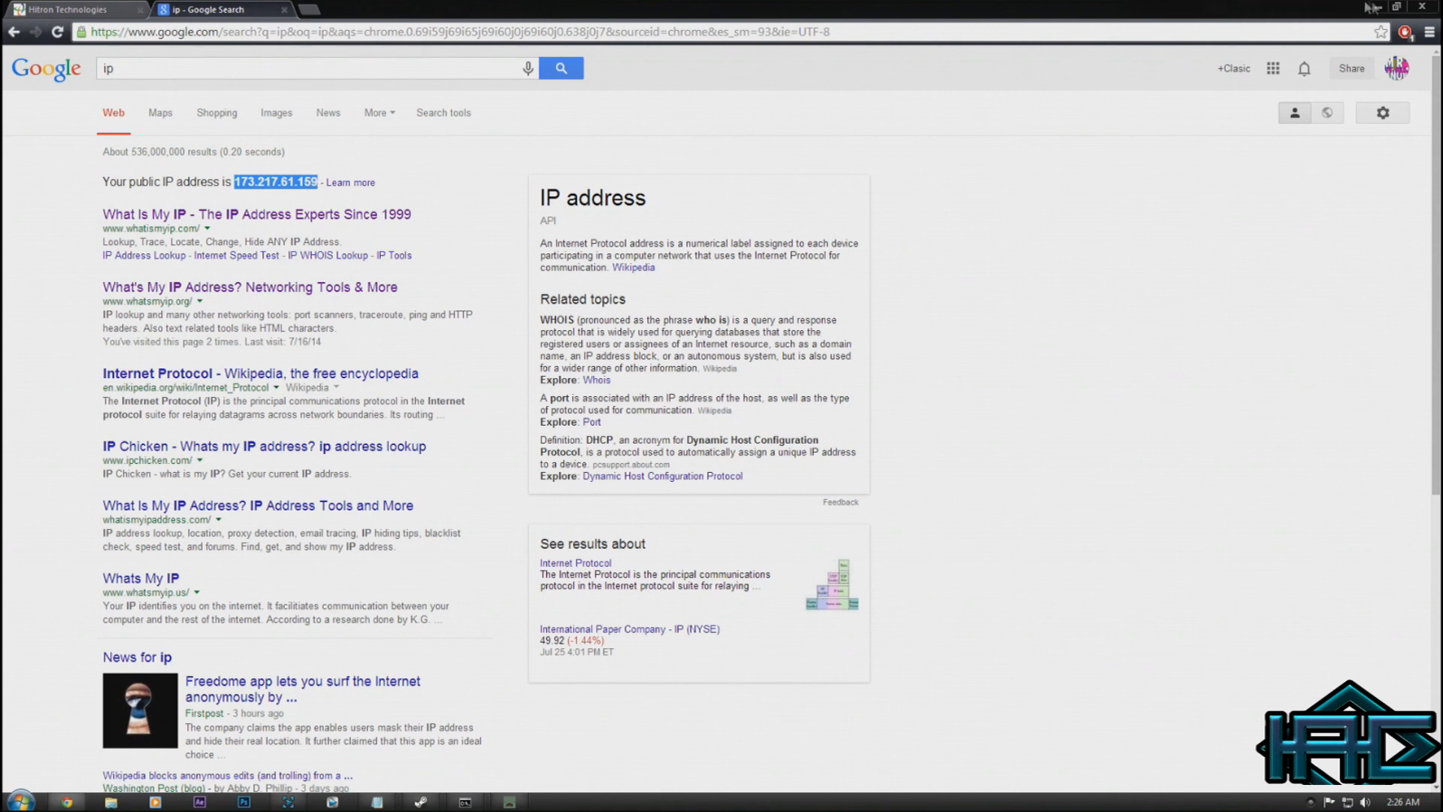
{"action": "mouse_move", "coordinate": [1369, 7]}
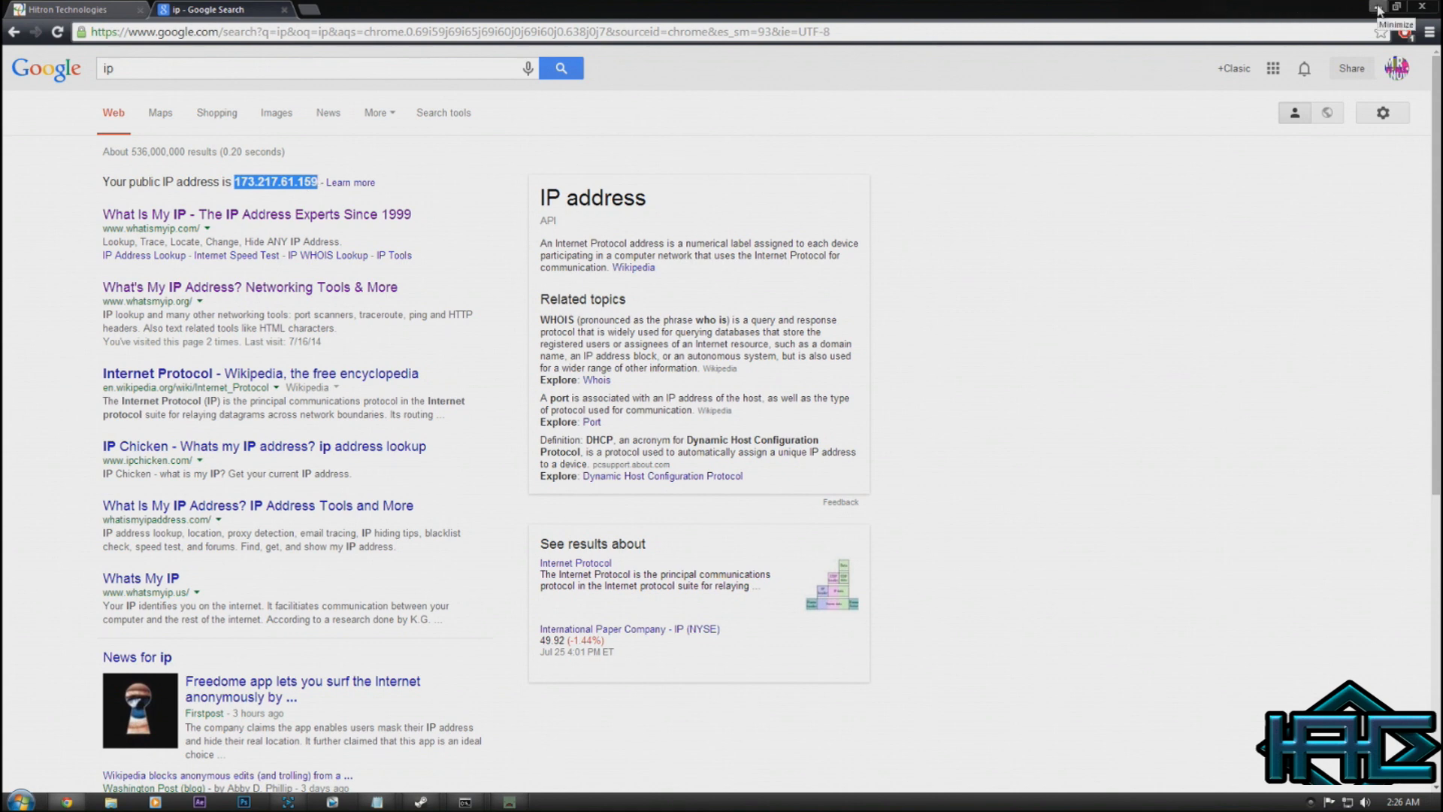
{"action": "left_click", "coordinate": [1375, 6]}
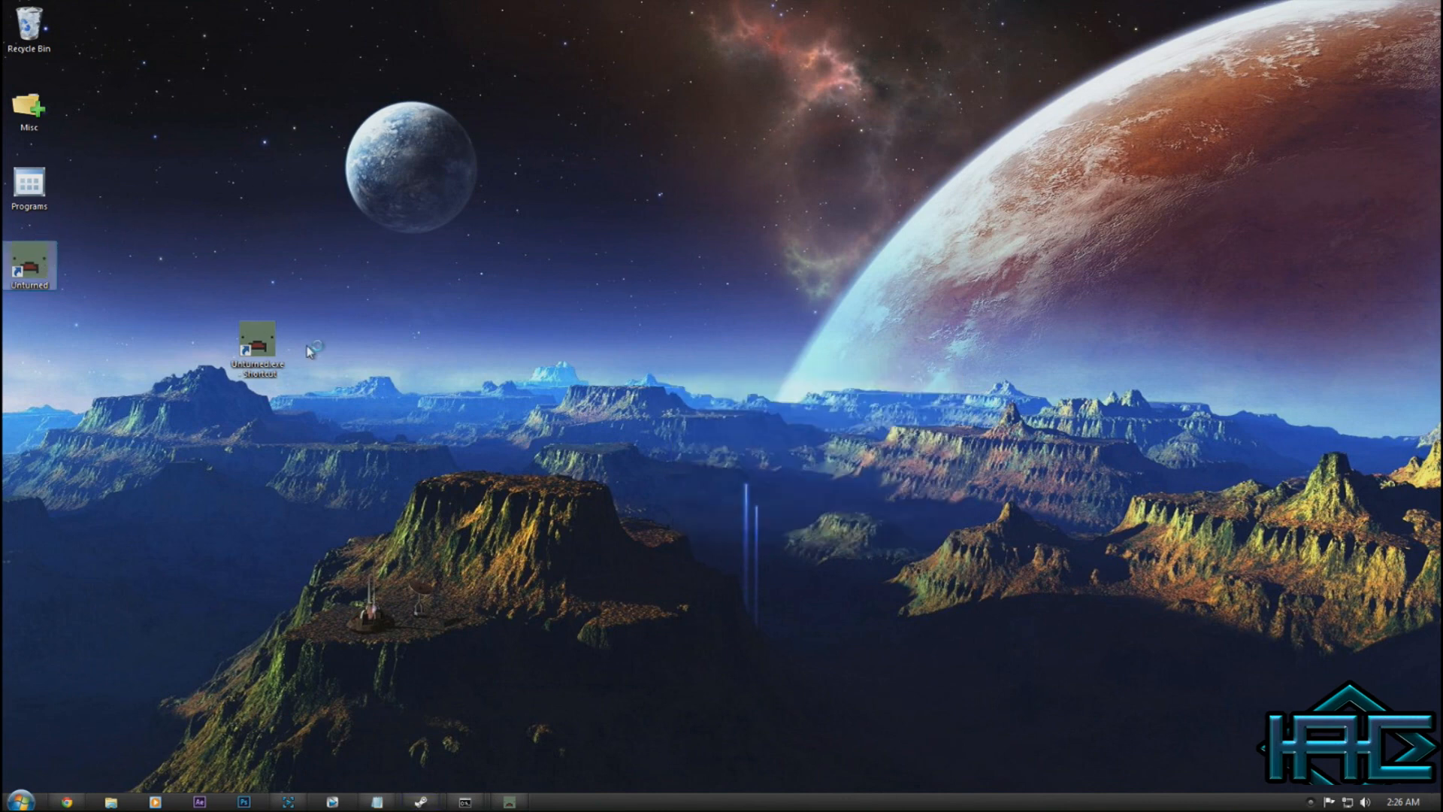
Launch Unturned and connect to the server at 'Localhost' on port 25444
{"action": "double_click", "coordinate": [256, 346]}
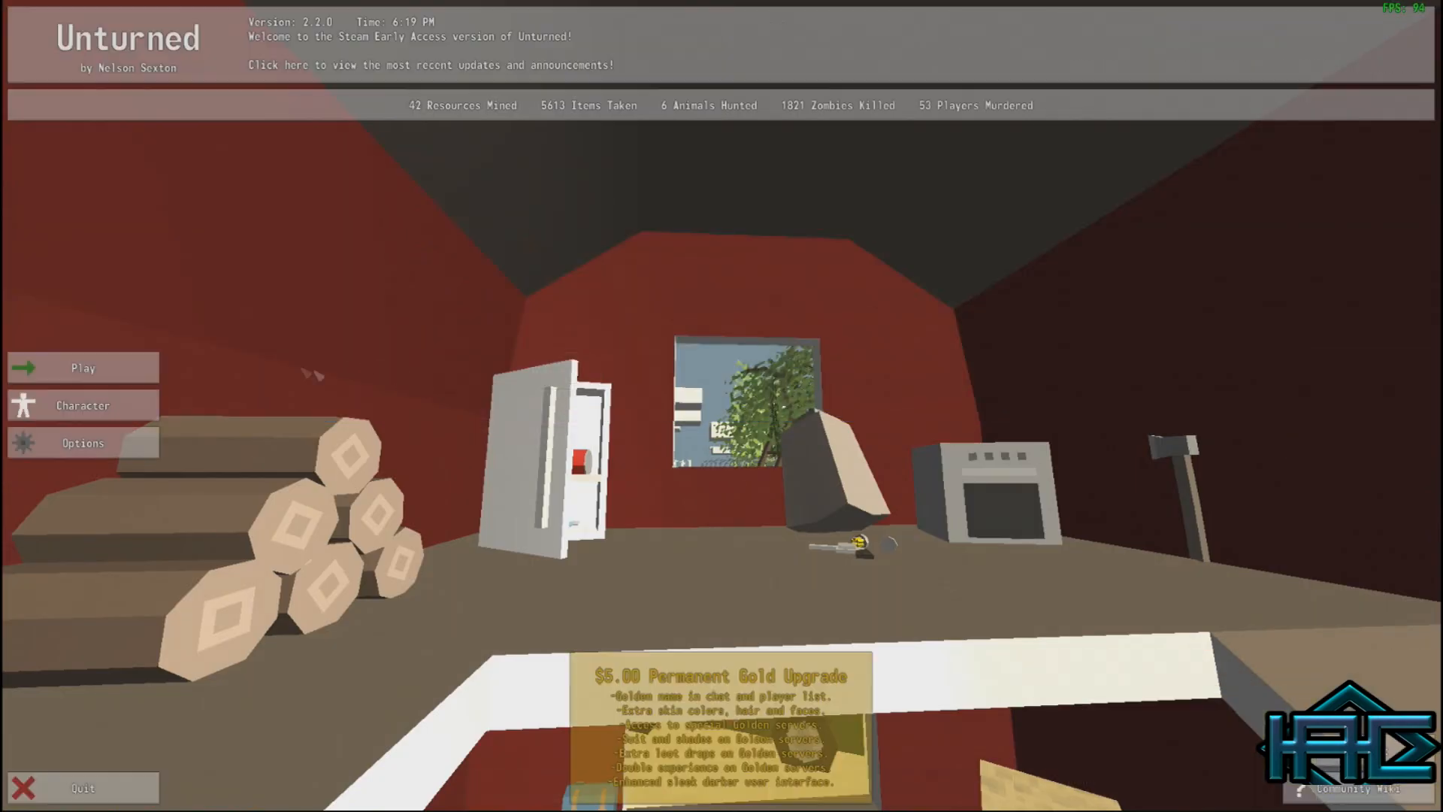
{"action": "left_click", "coordinate": [83, 367]}
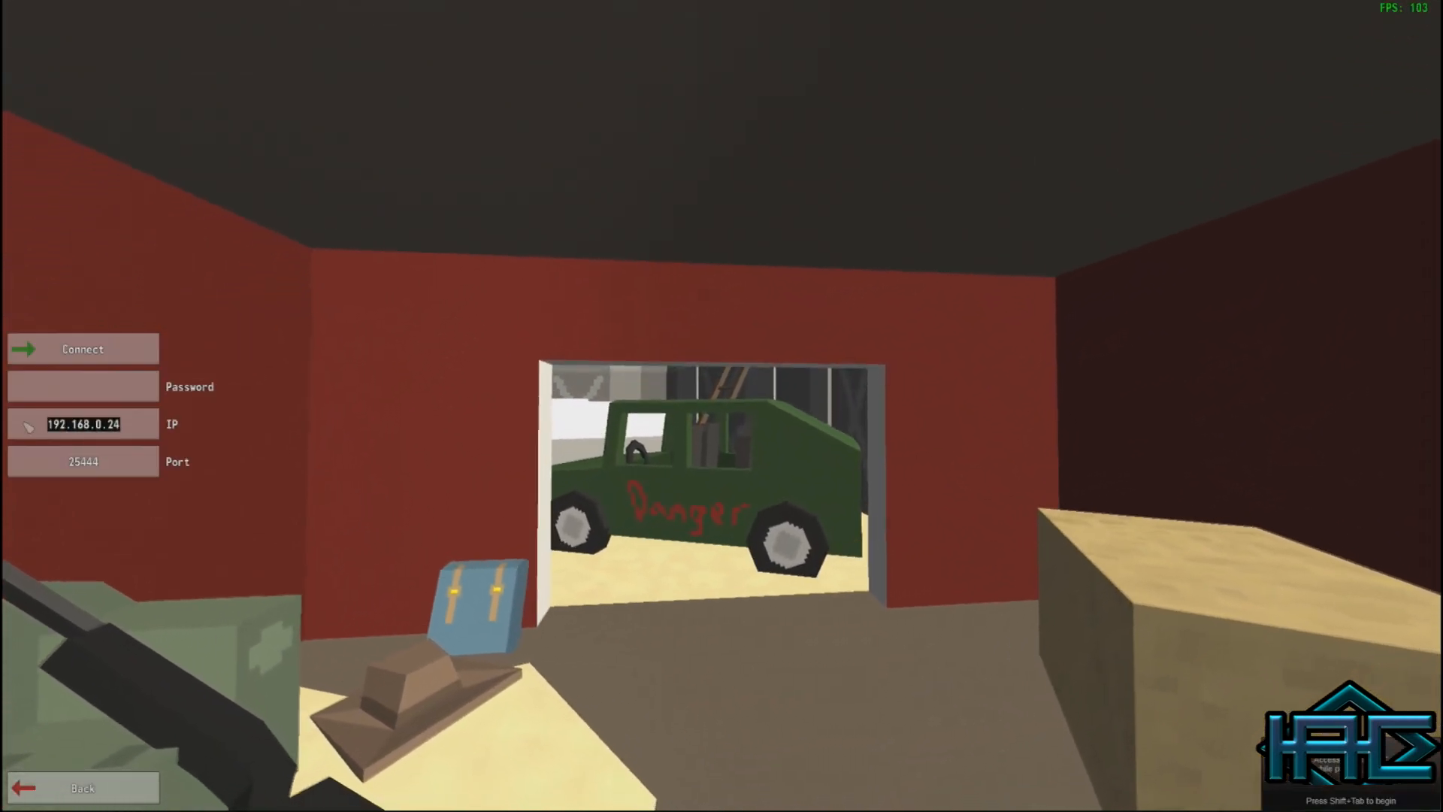
{"action": "type", "text": "Localhost"}
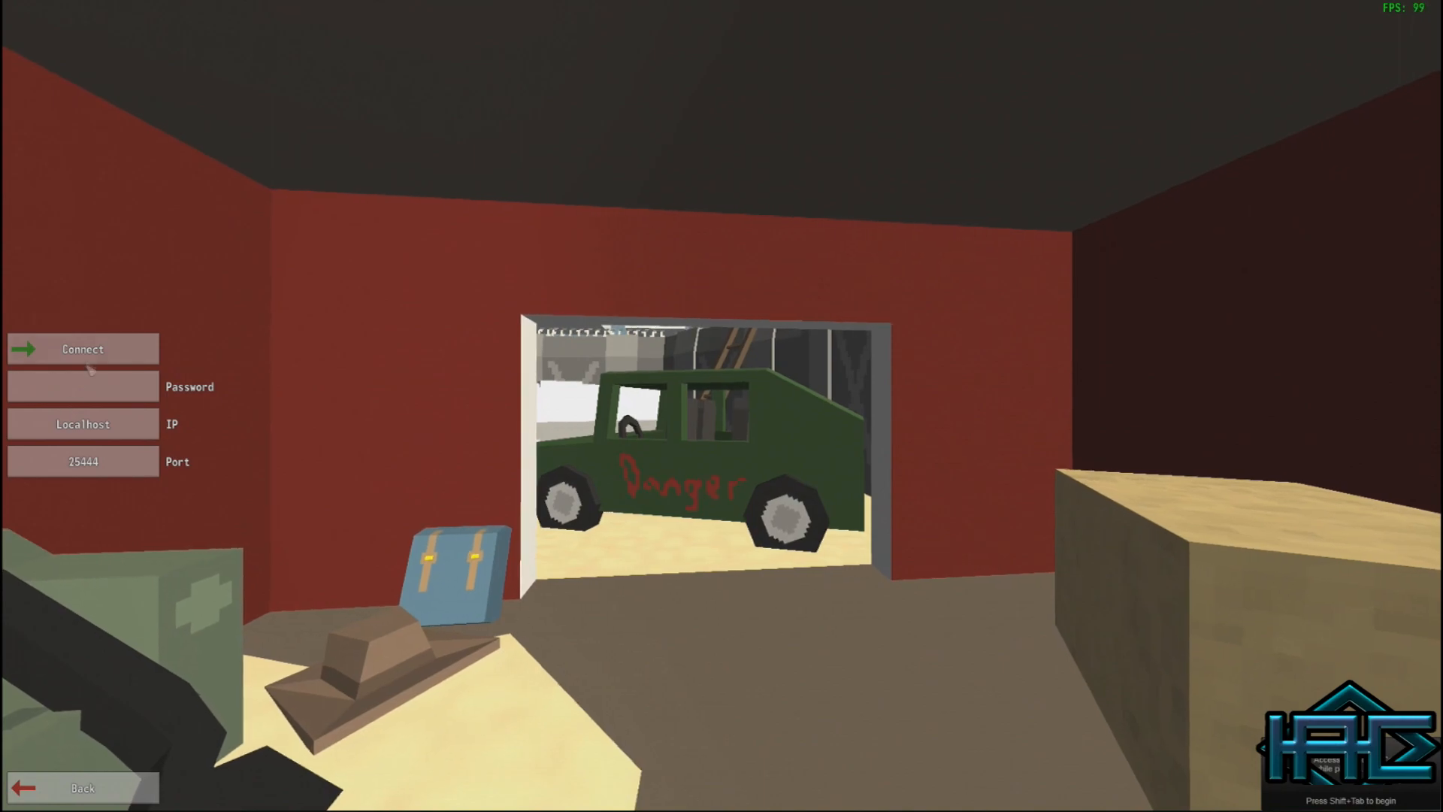
{"action": "left_click", "coordinate": [82, 349]}
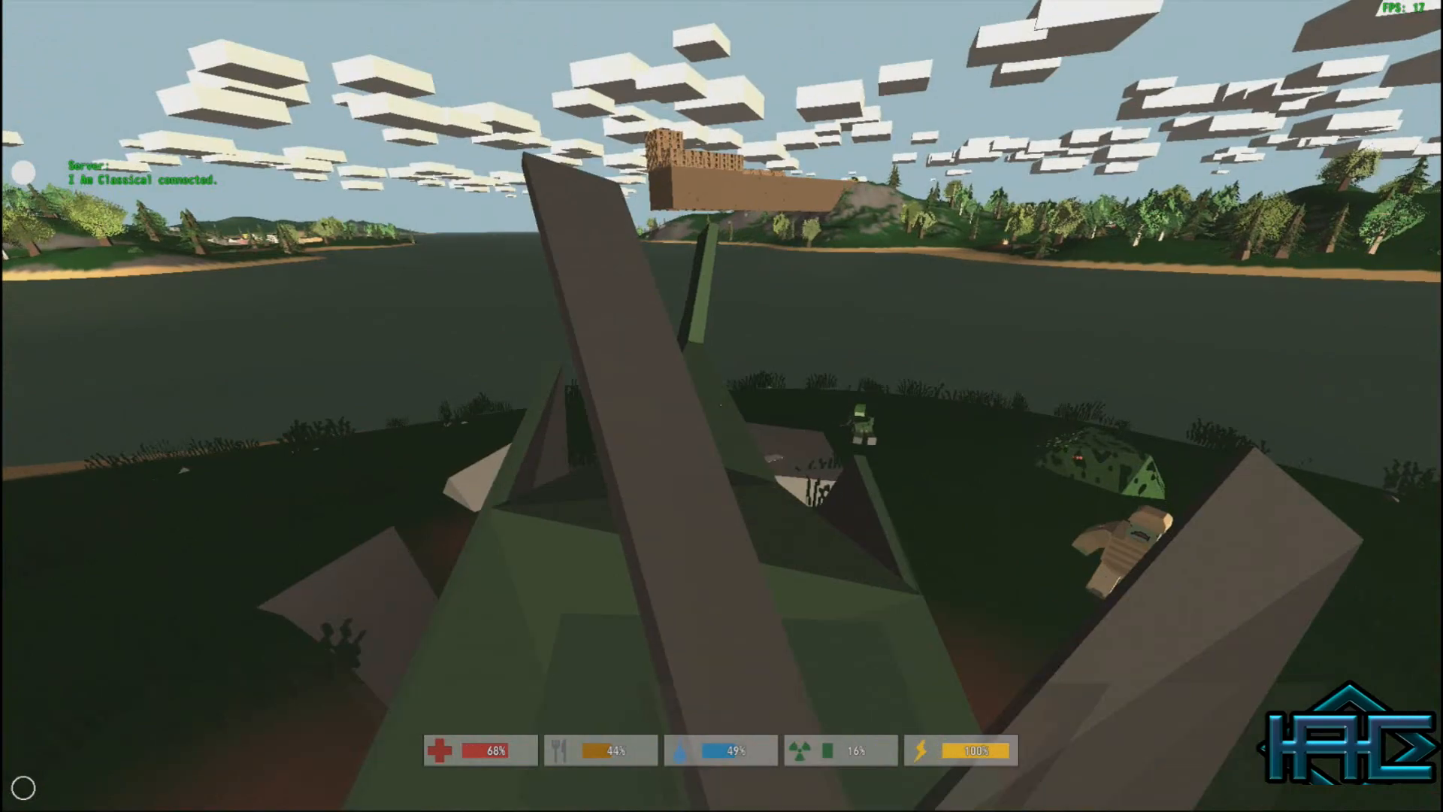
Disconnect from the Localhost server through the pause menu
{"action": "key", "text": "Escape"}
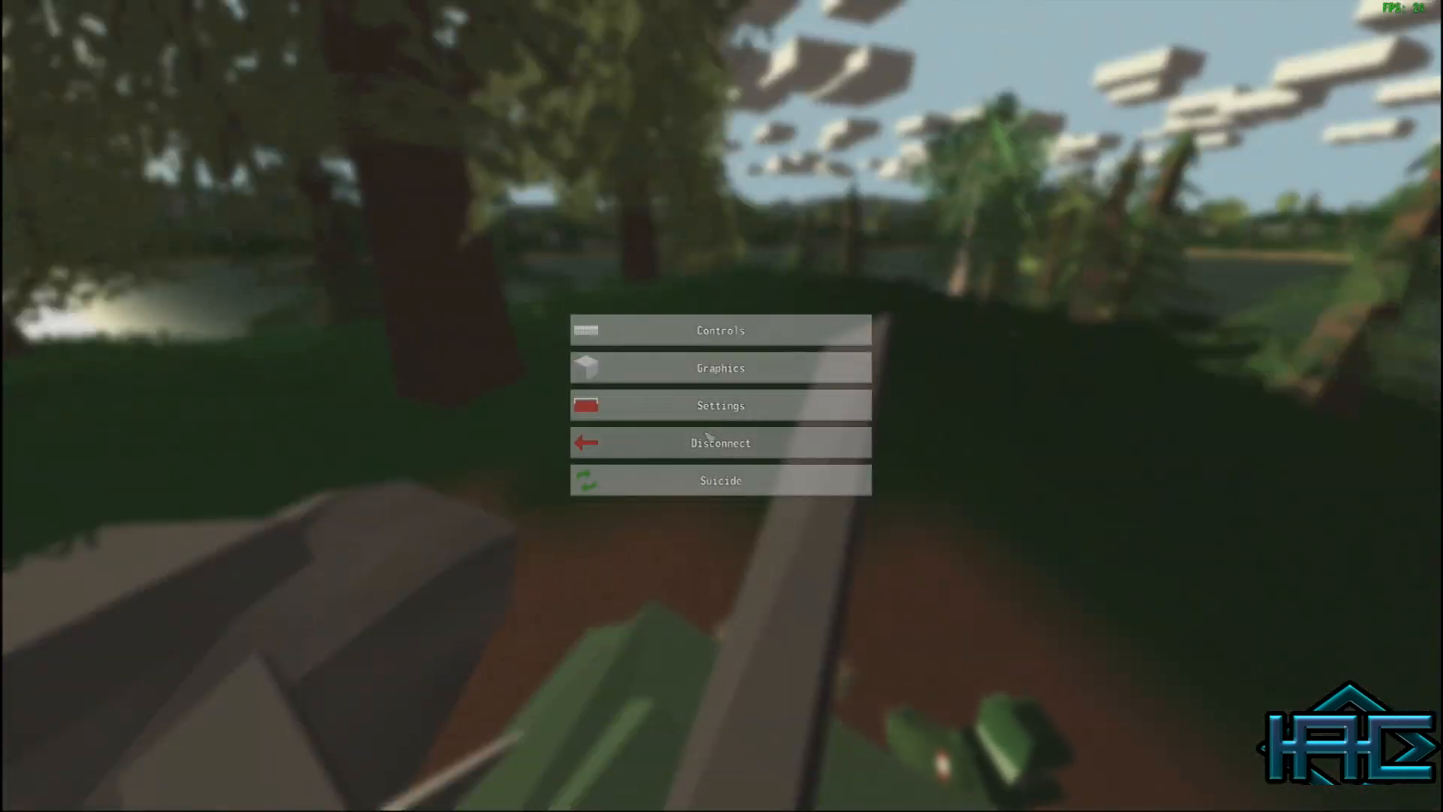
{"action": "left_click", "coordinate": [721, 443]}
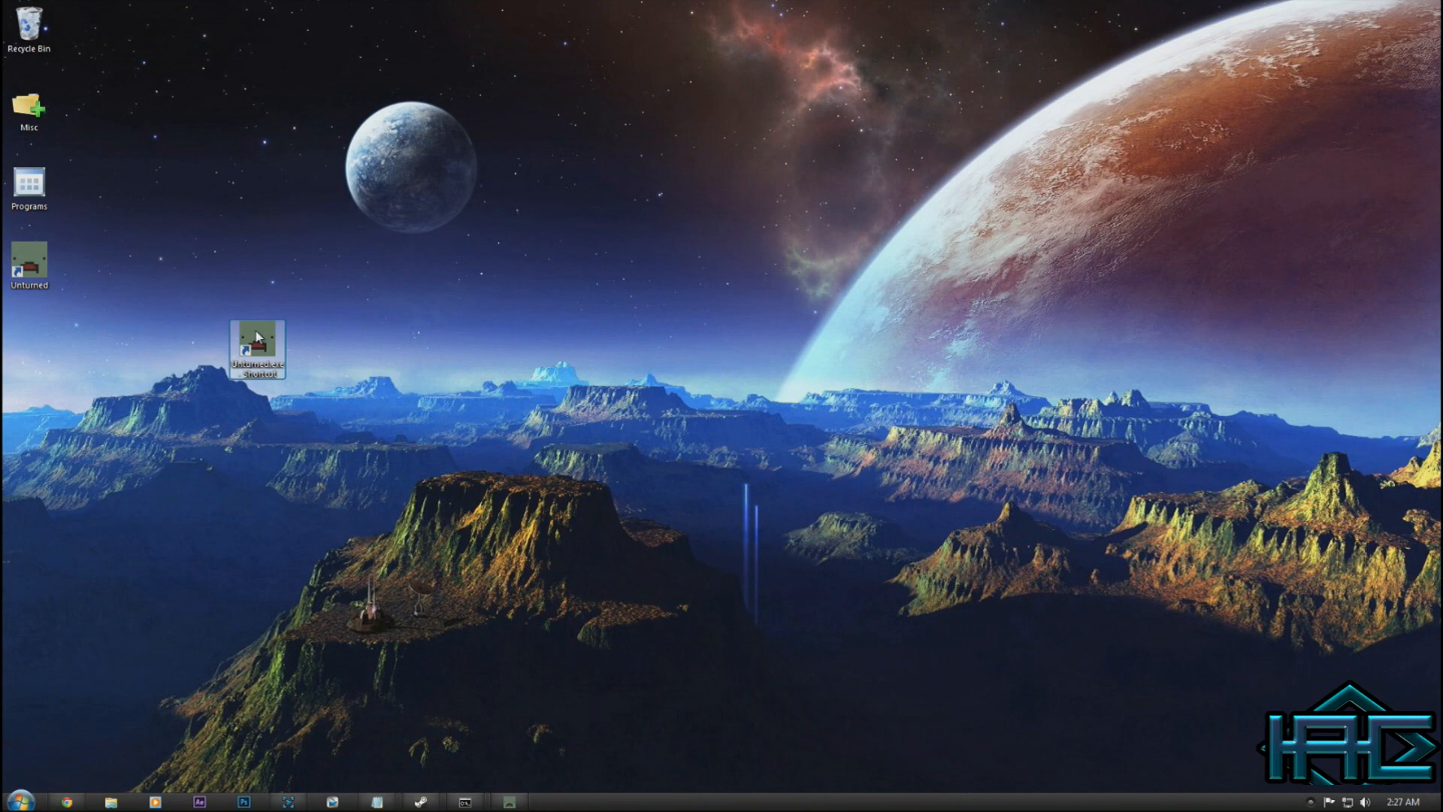
{"action": "mouse_move", "coordinate": [414, 534]}
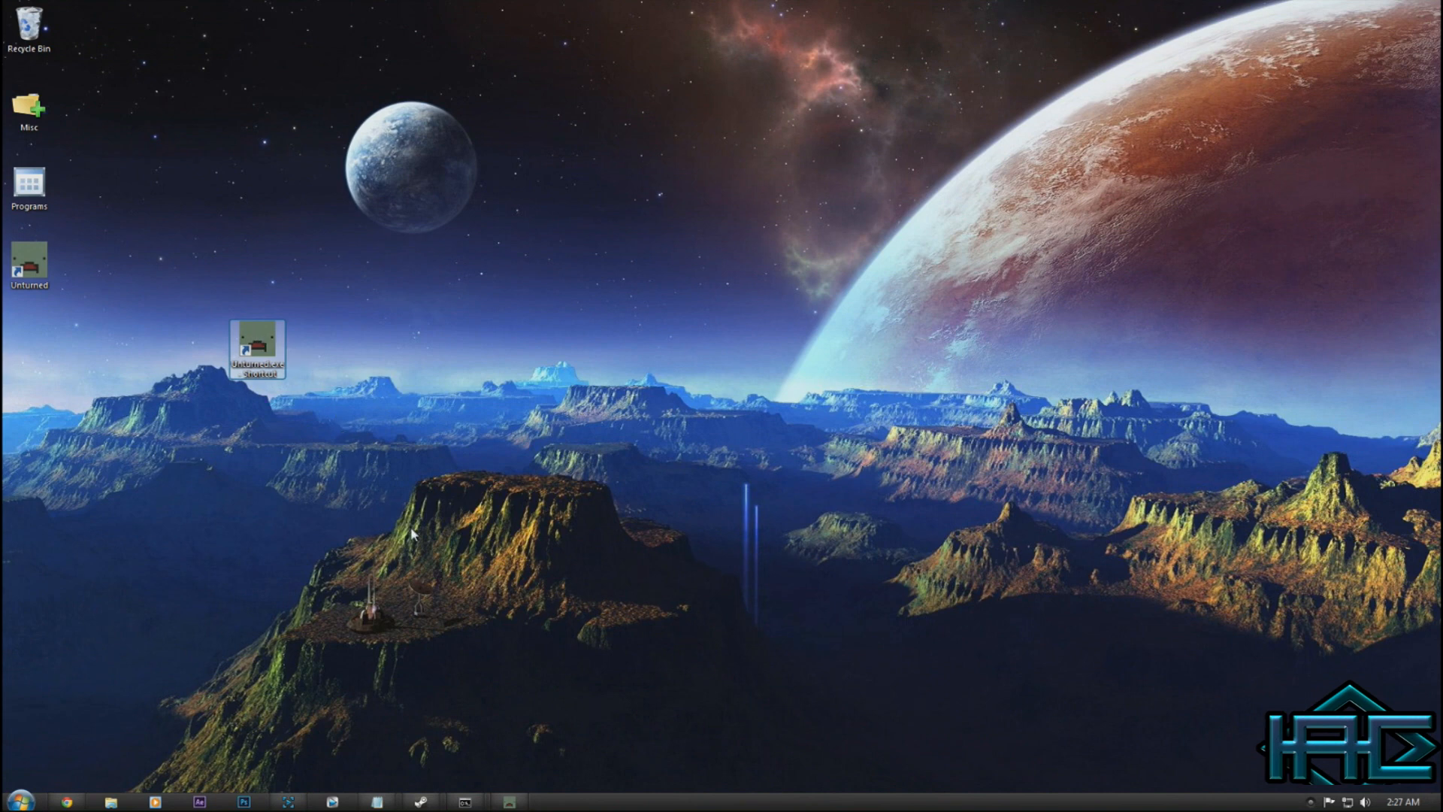
{"action": "mouse_move", "coordinate": [285, 318]}
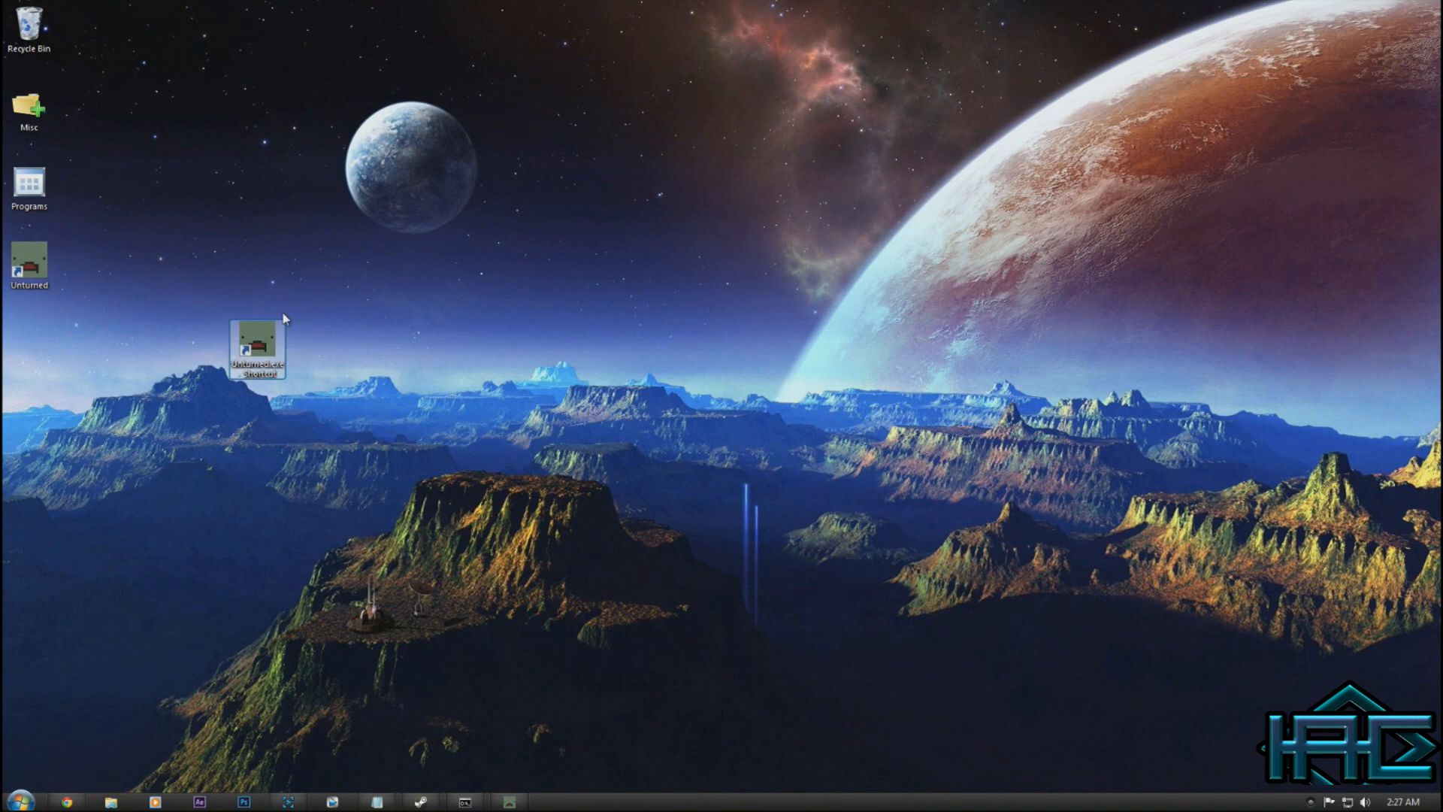